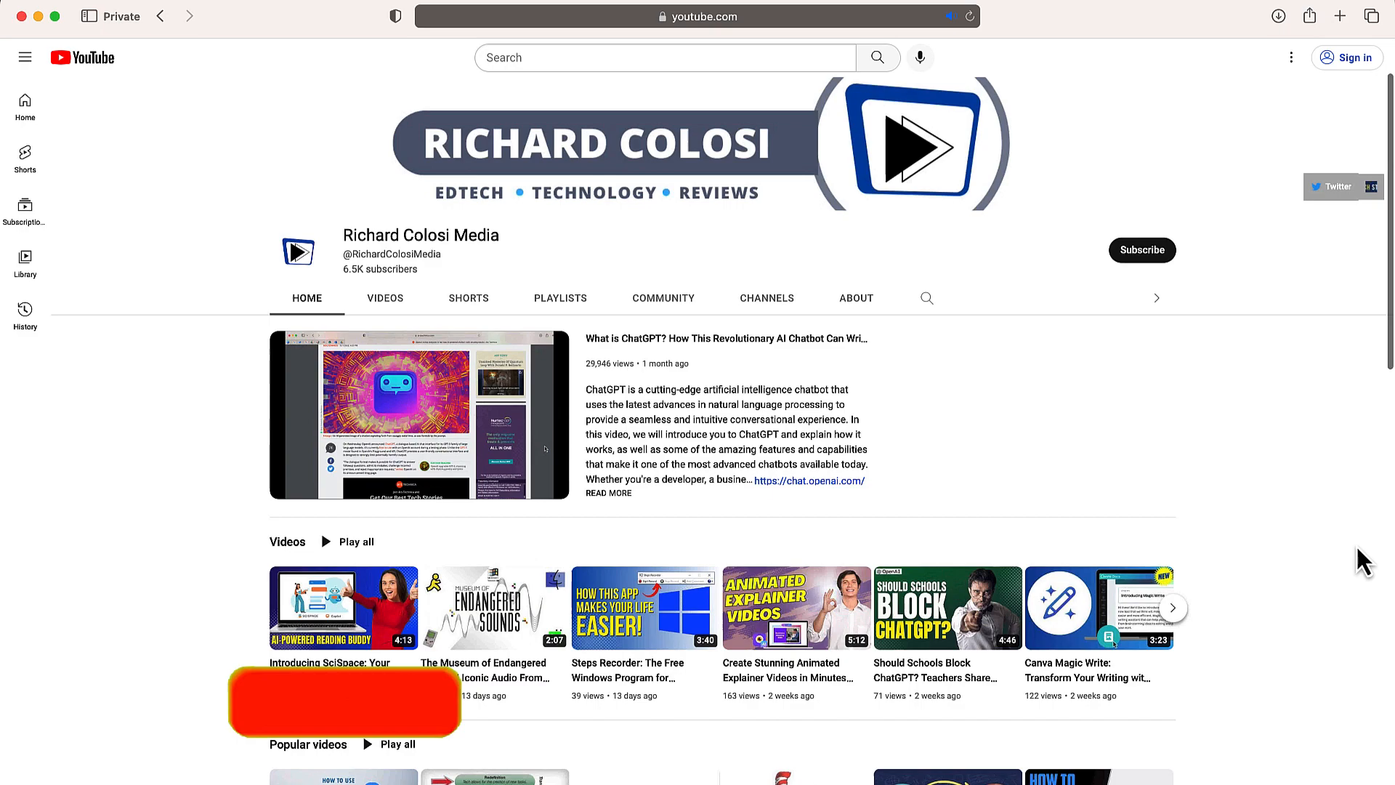
# Step: Launch a Guidde how-to capture from the Chrome toolbar on the blank Synthesia project
pyautogui.scroll(-3)
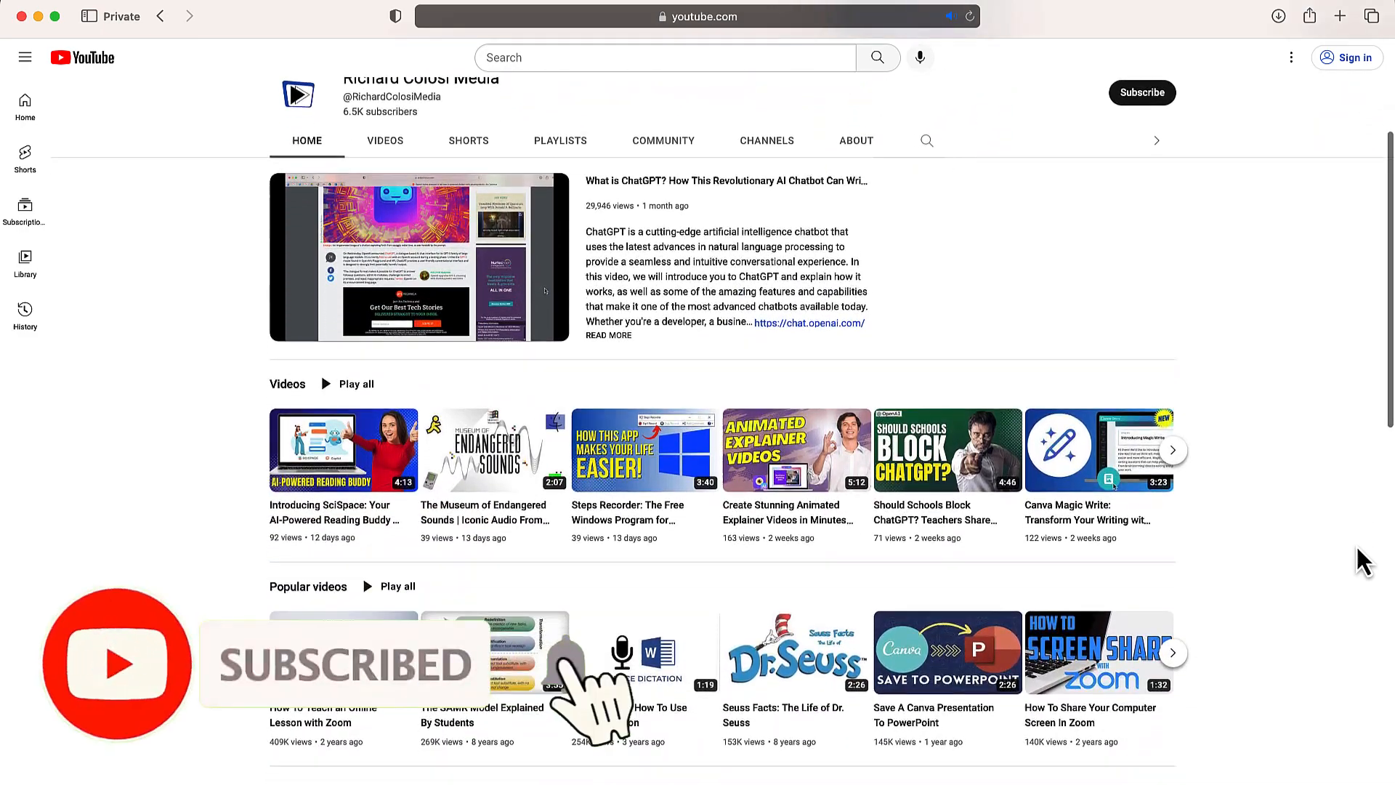
pyautogui.scroll(-3)
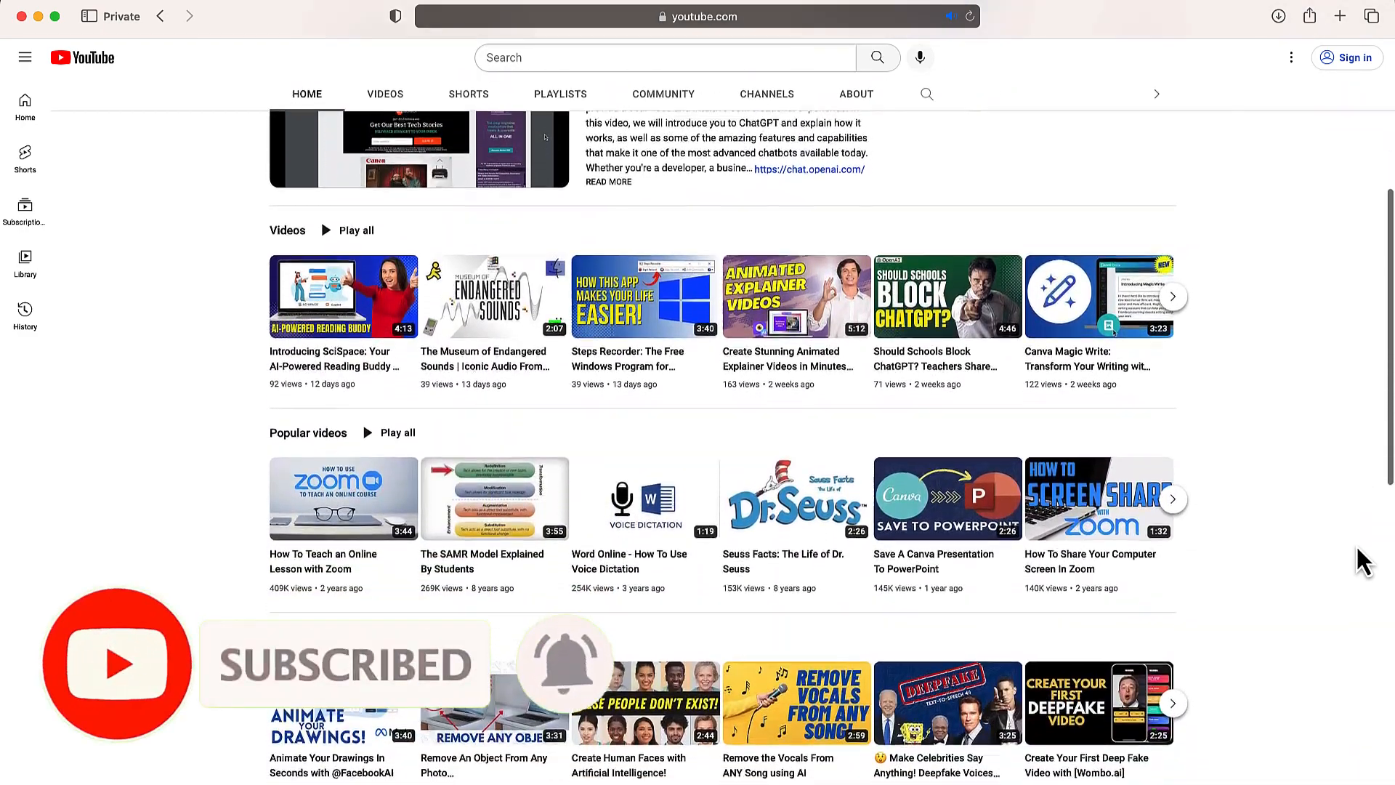
pyautogui.scroll(-3)
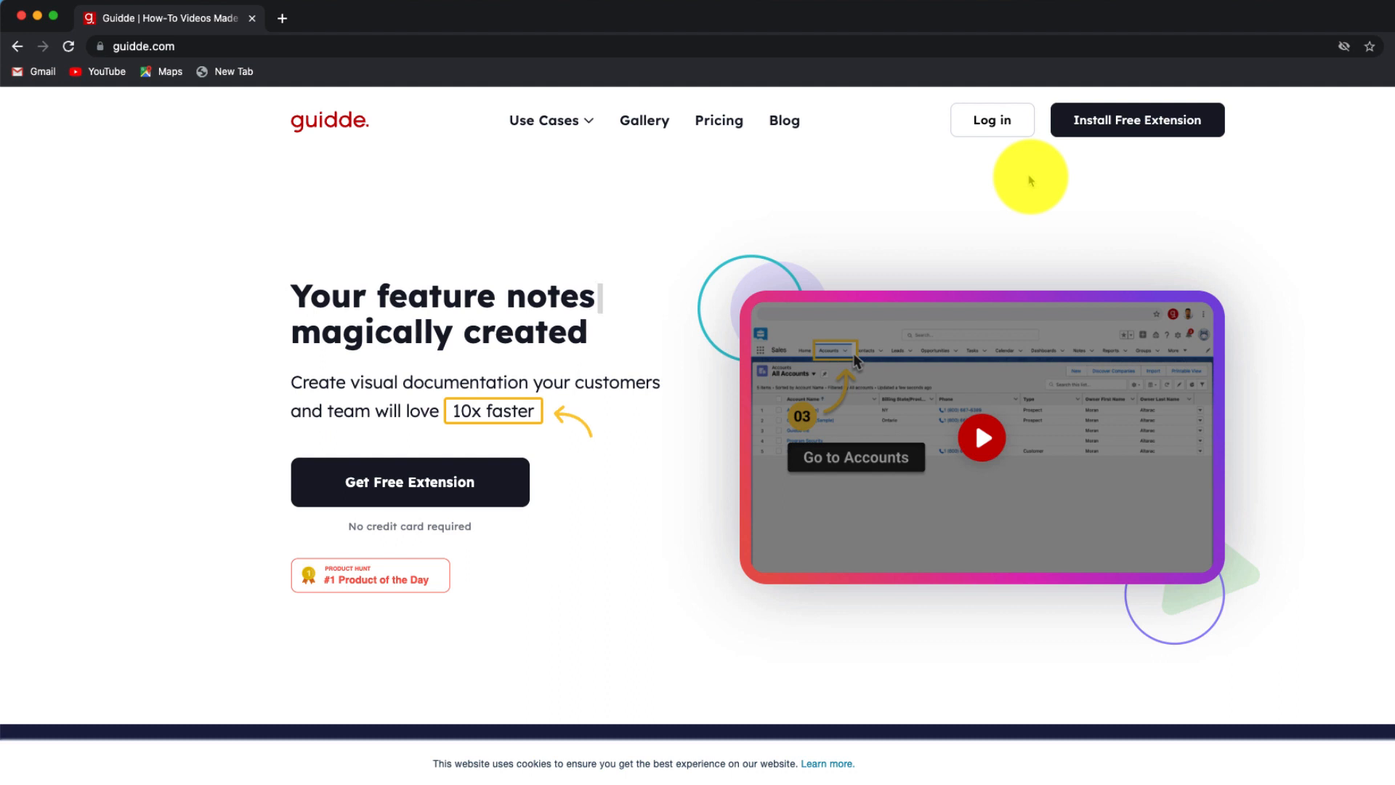
pyautogui.moveTo(1139, 121)
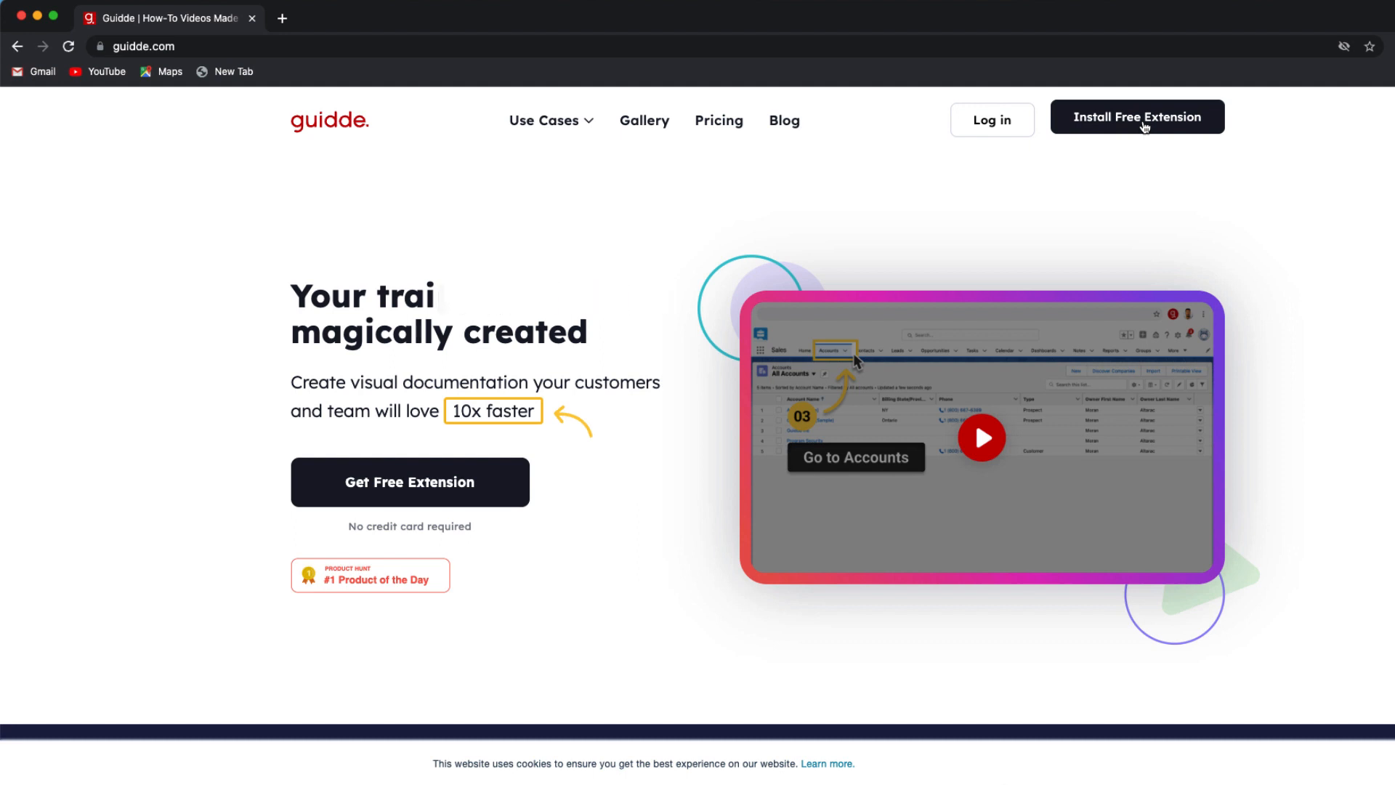
pyautogui.moveTo(1059, 695)
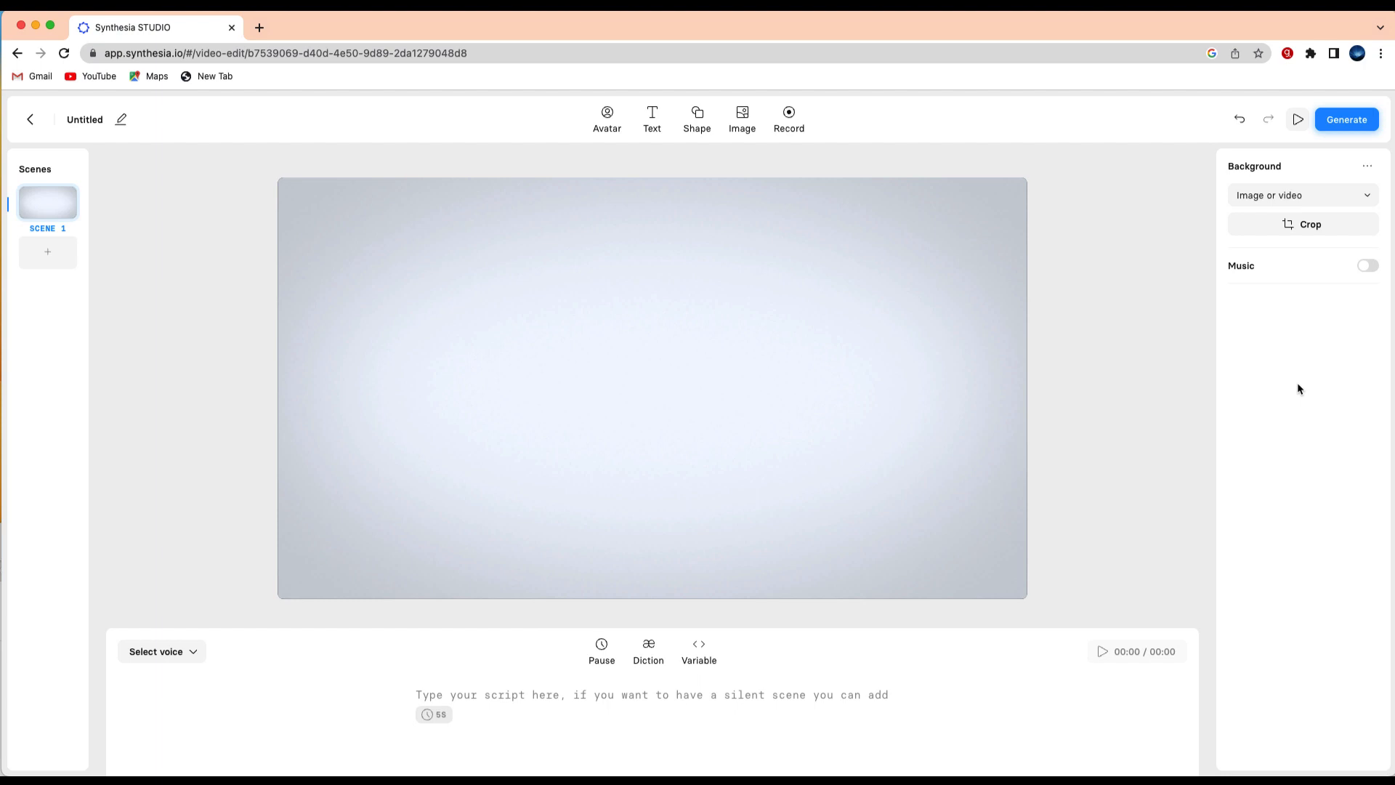
pyautogui.moveTo(1298, 390)
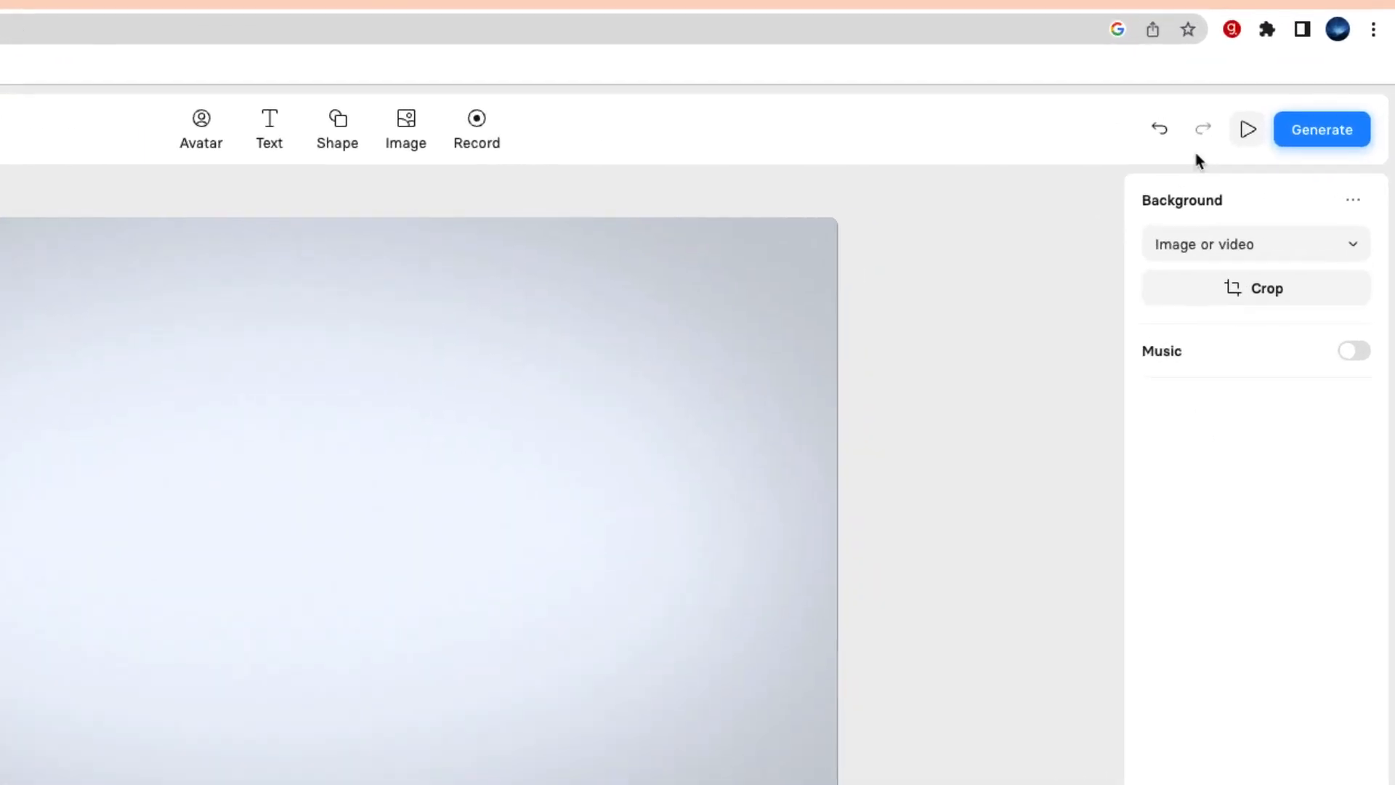
pyautogui.moveTo(1210, 20)
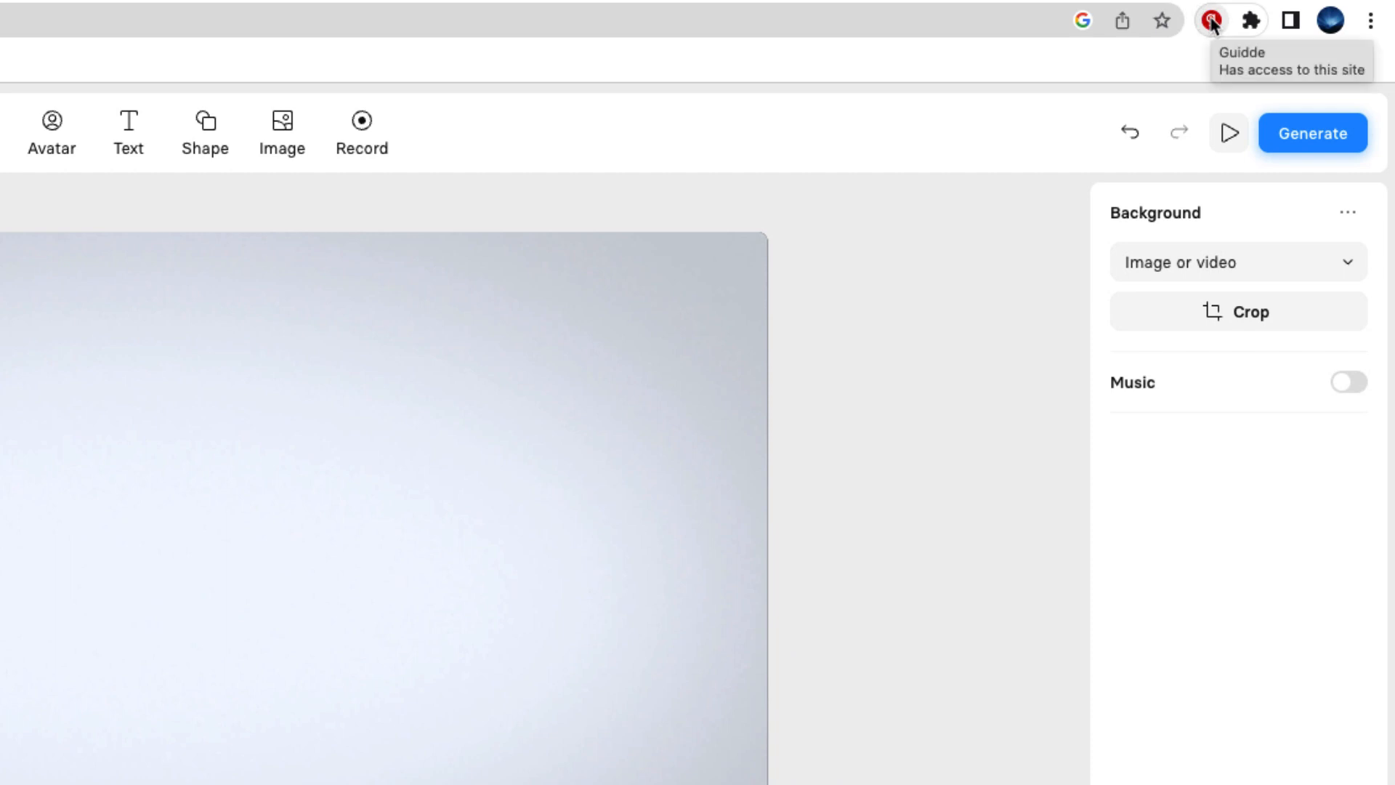
pyautogui.click(1210, 19)
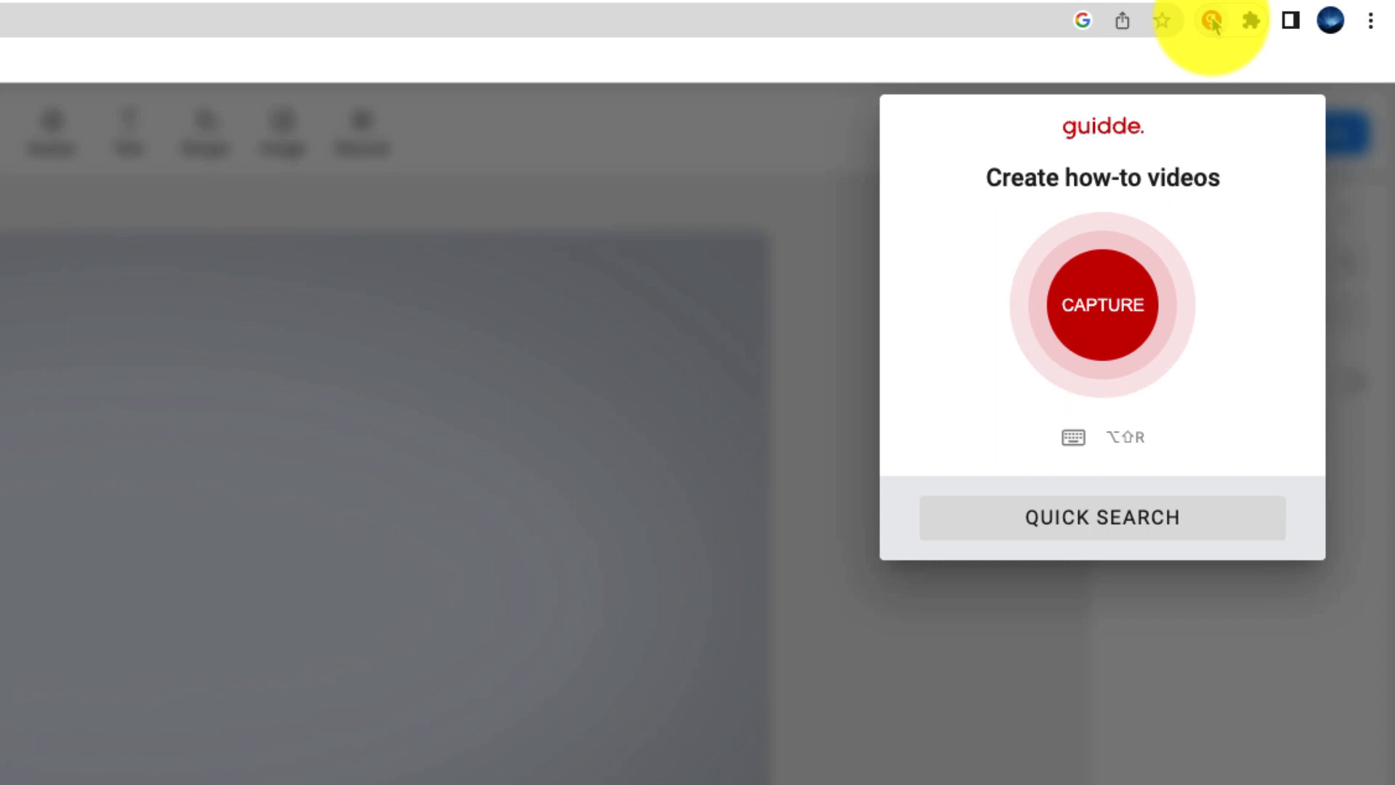
pyautogui.click(1102, 304)
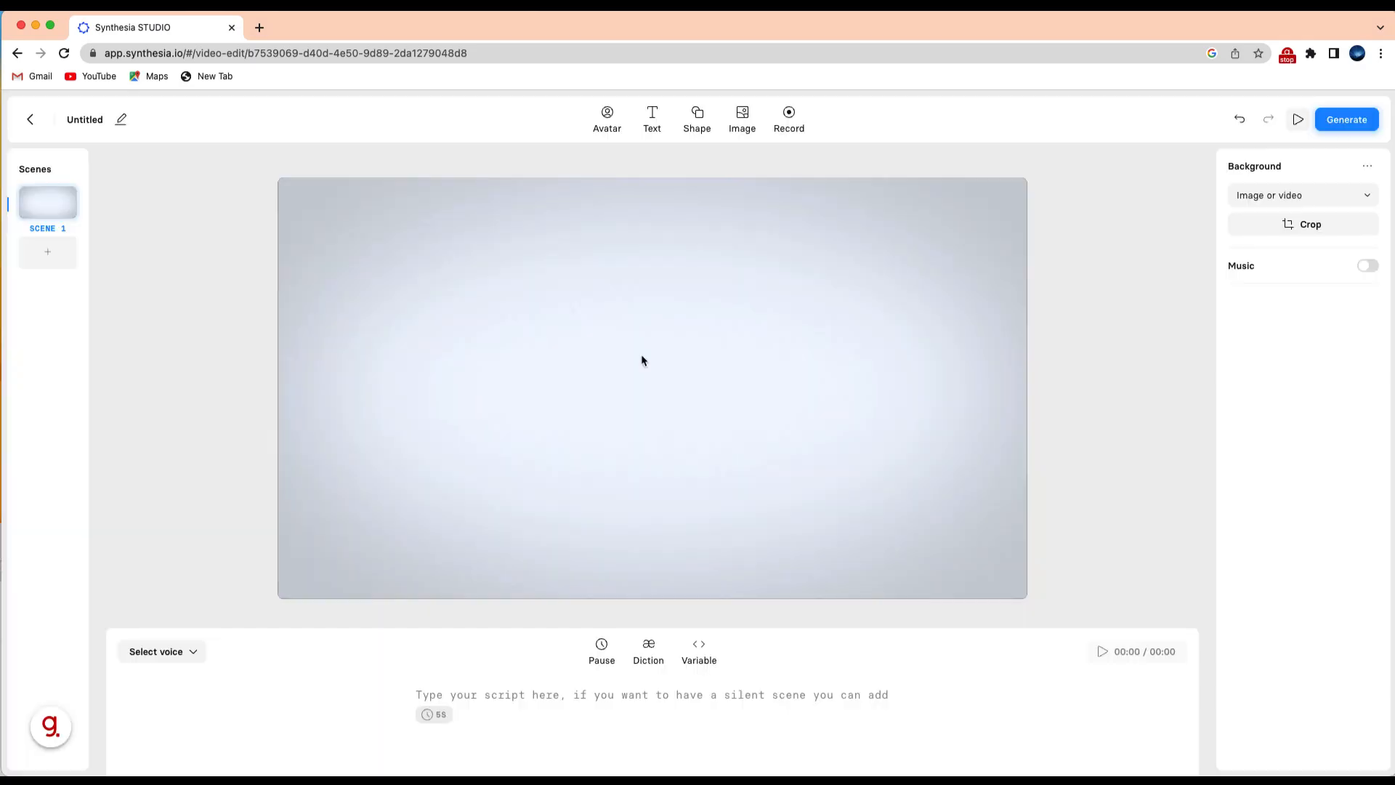
pyautogui.moveTo(820, 430)
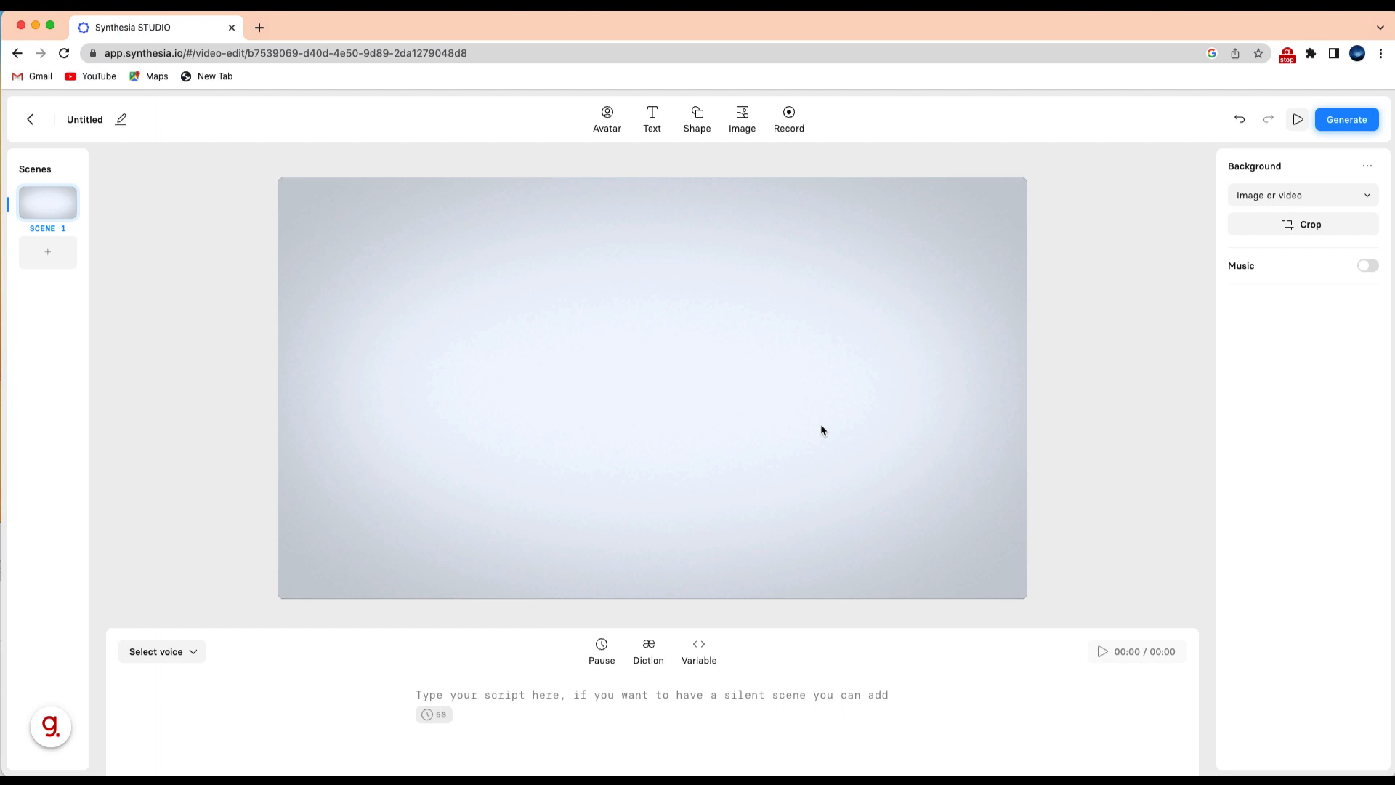
pyautogui.moveTo(537, 296)
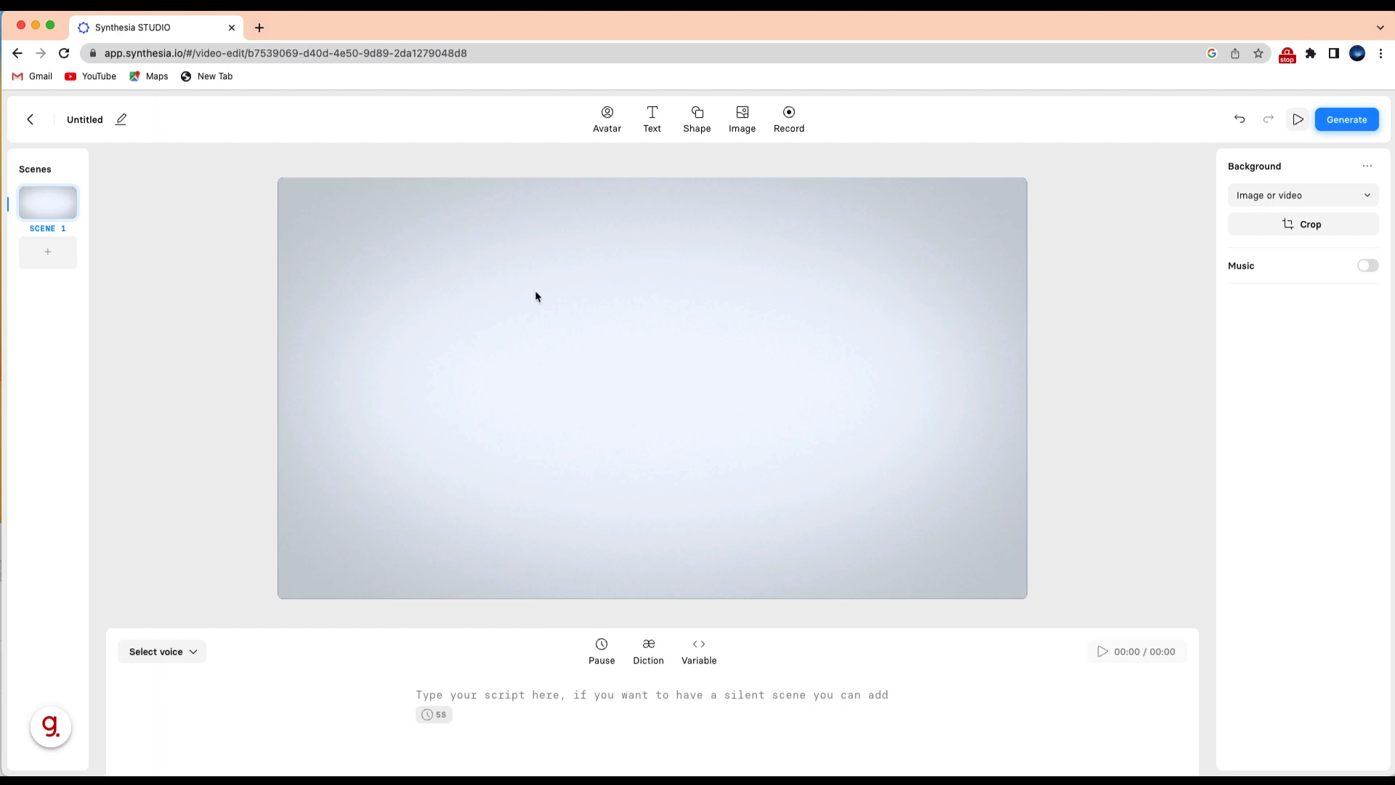
# Step: Add a presenter avatar and a text box reading 'Hello!' to the scene
pyautogui.click(607, 117)
pyautogui.write('Hello everyon')
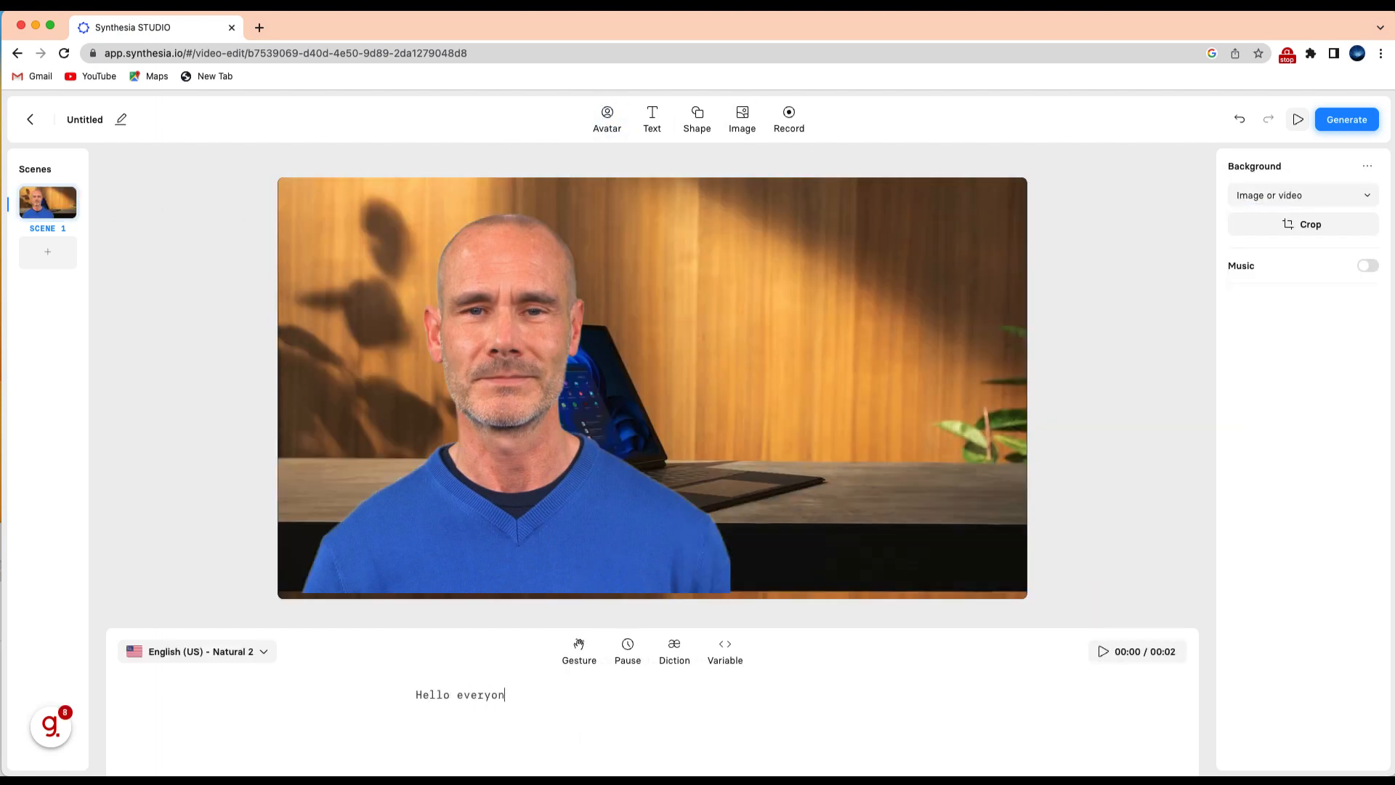
pyautogui.click(651, 118)
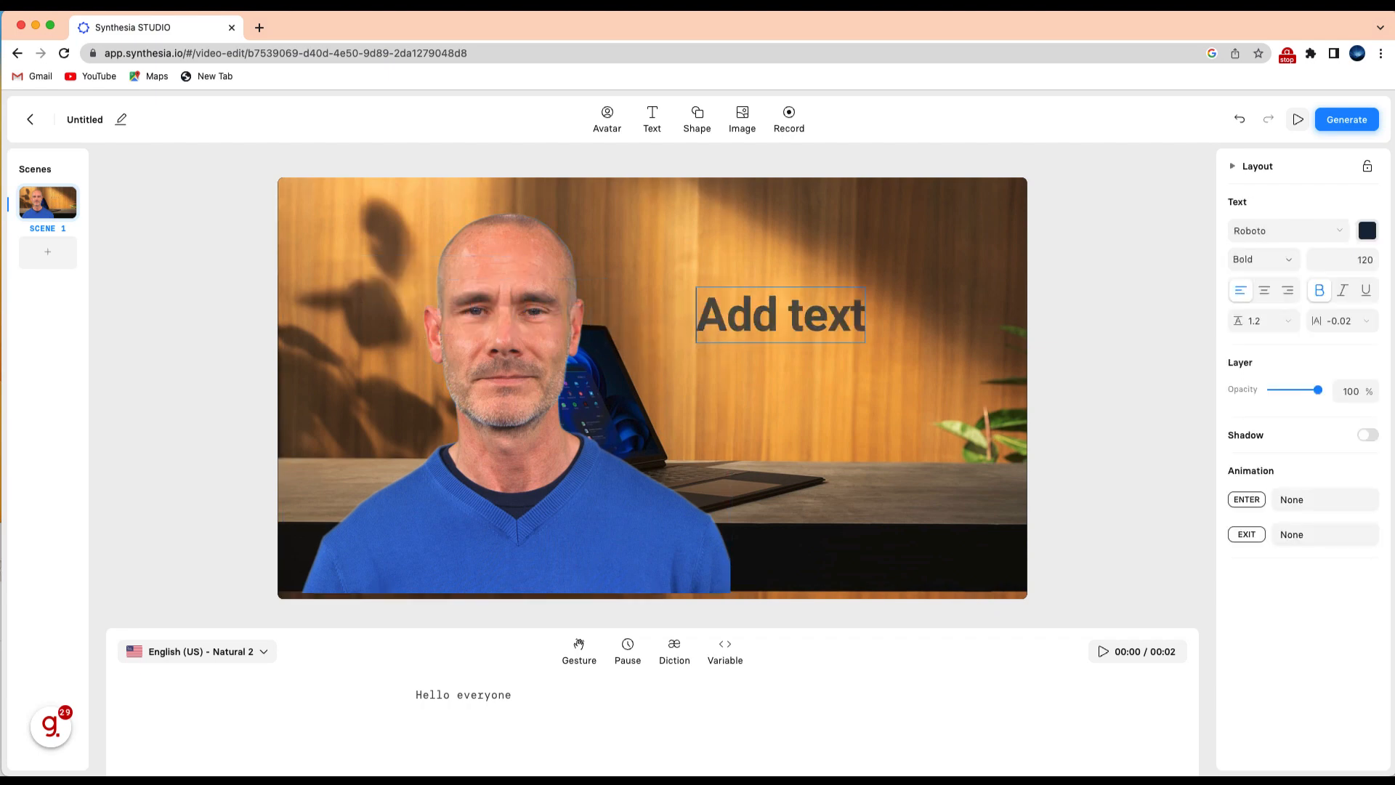
pyautogui.write('Hello!')
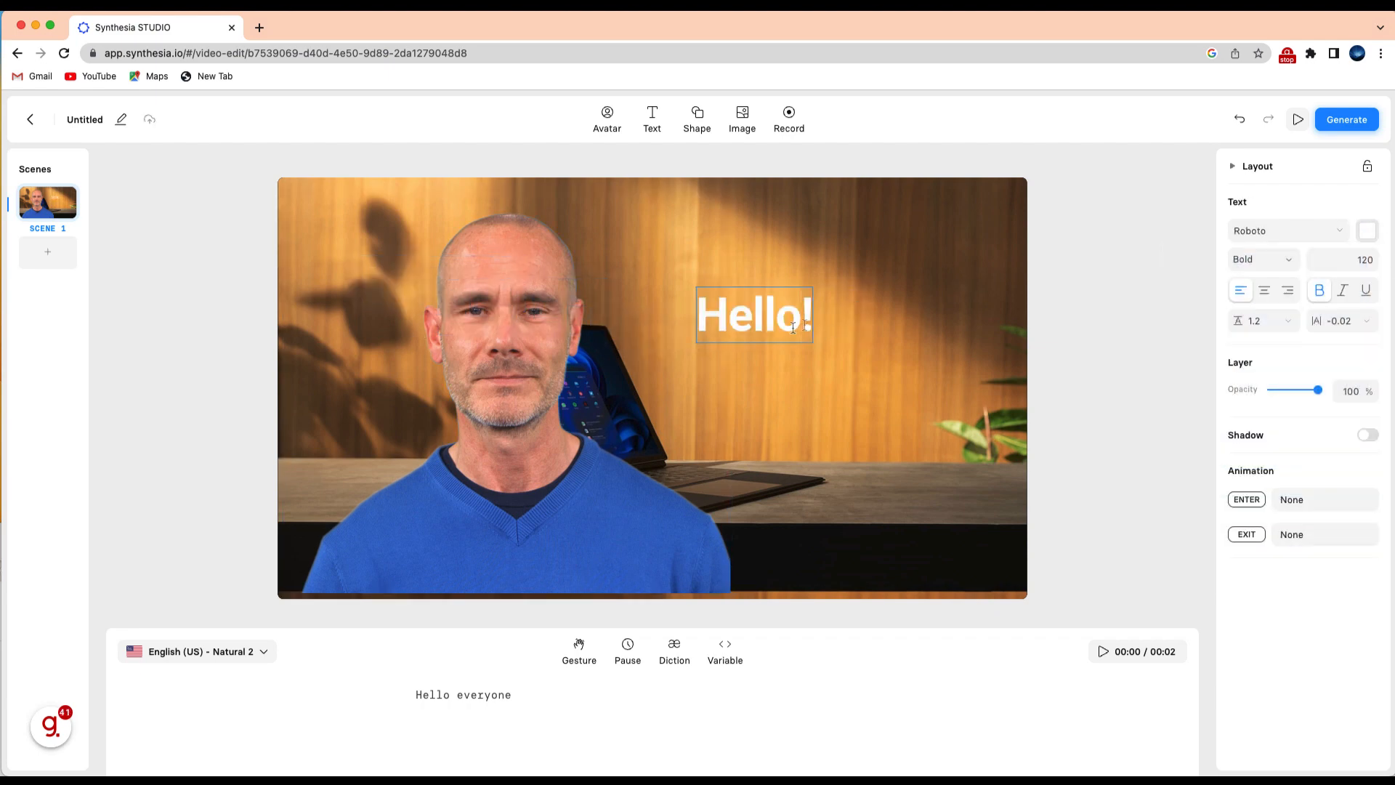
pyautogui.click(837, 350)
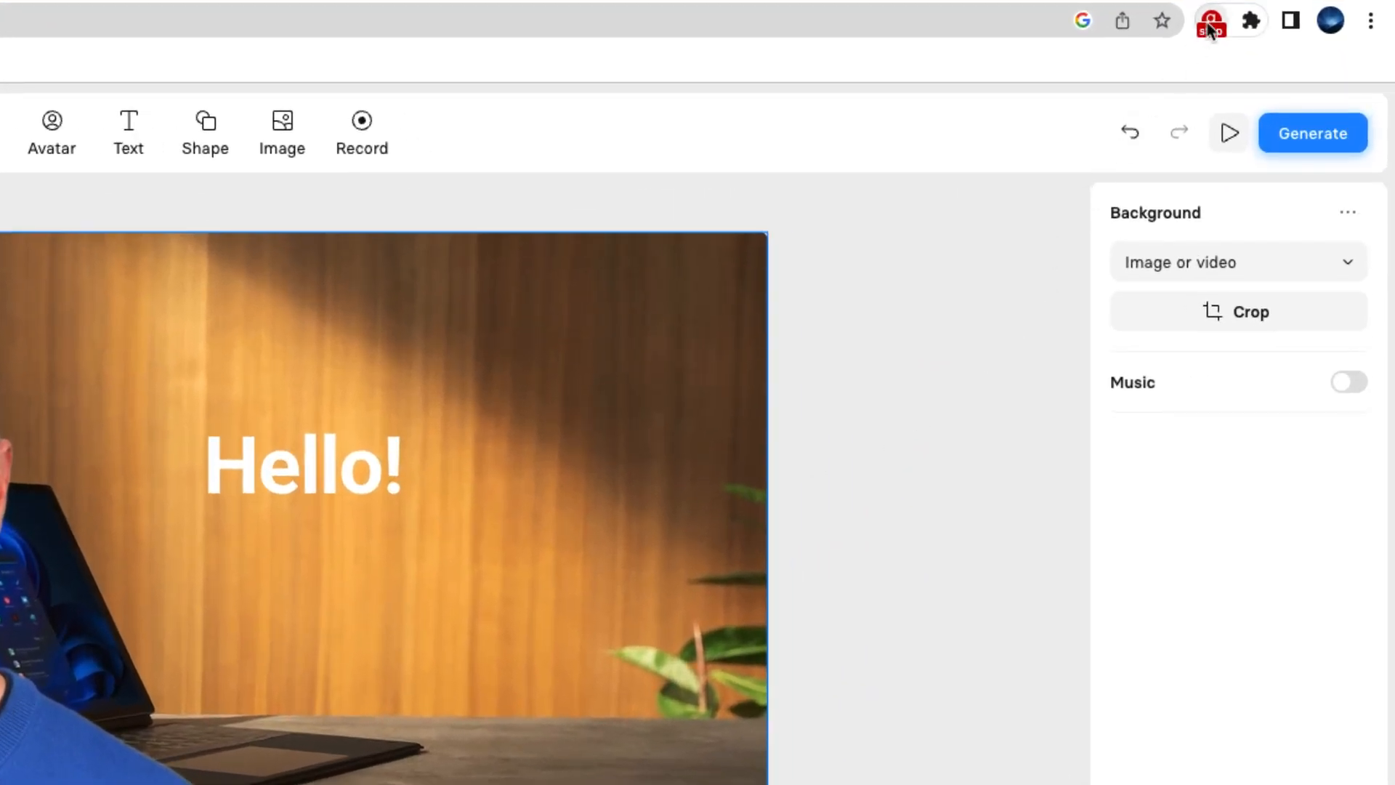
pyautogui.moveTo(1211, 19)
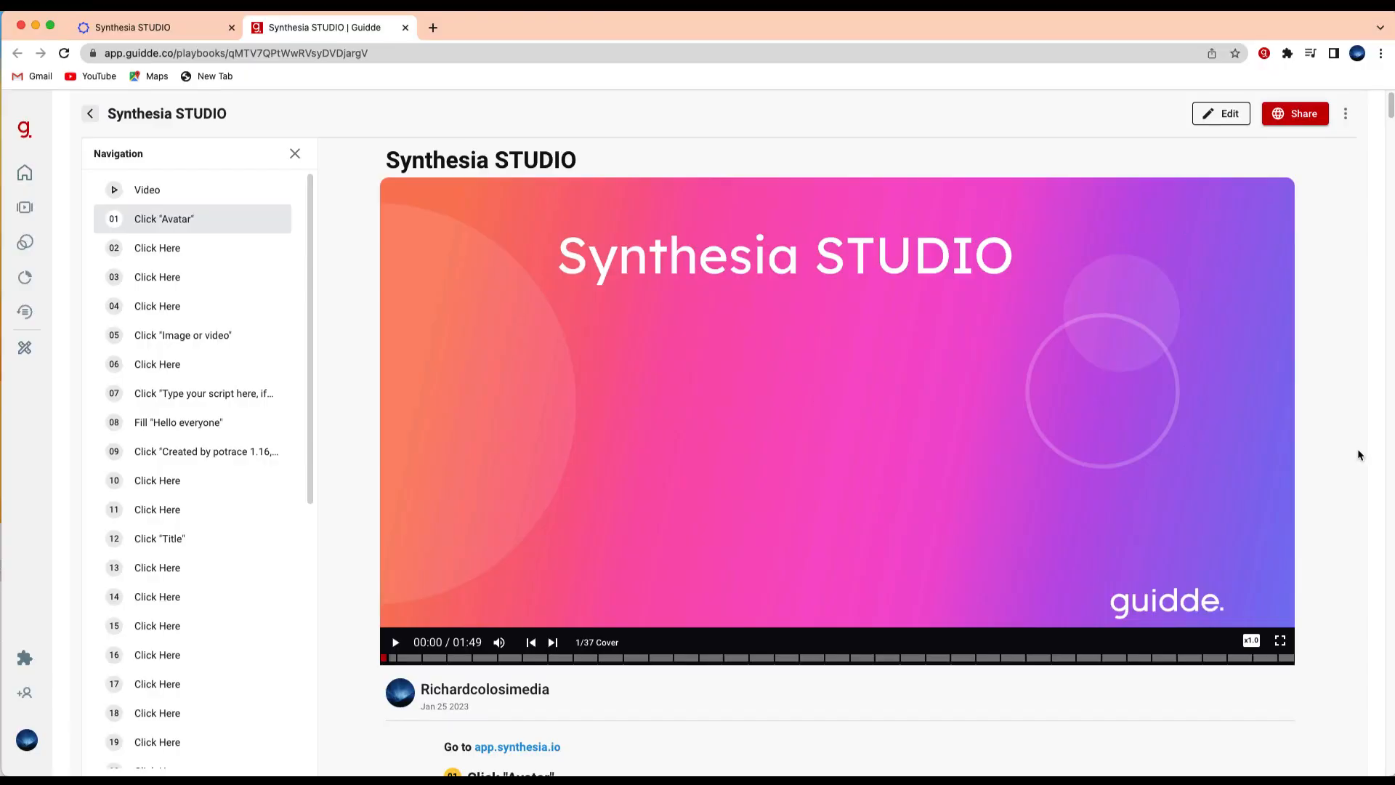
pyautogui.scroll(-3)
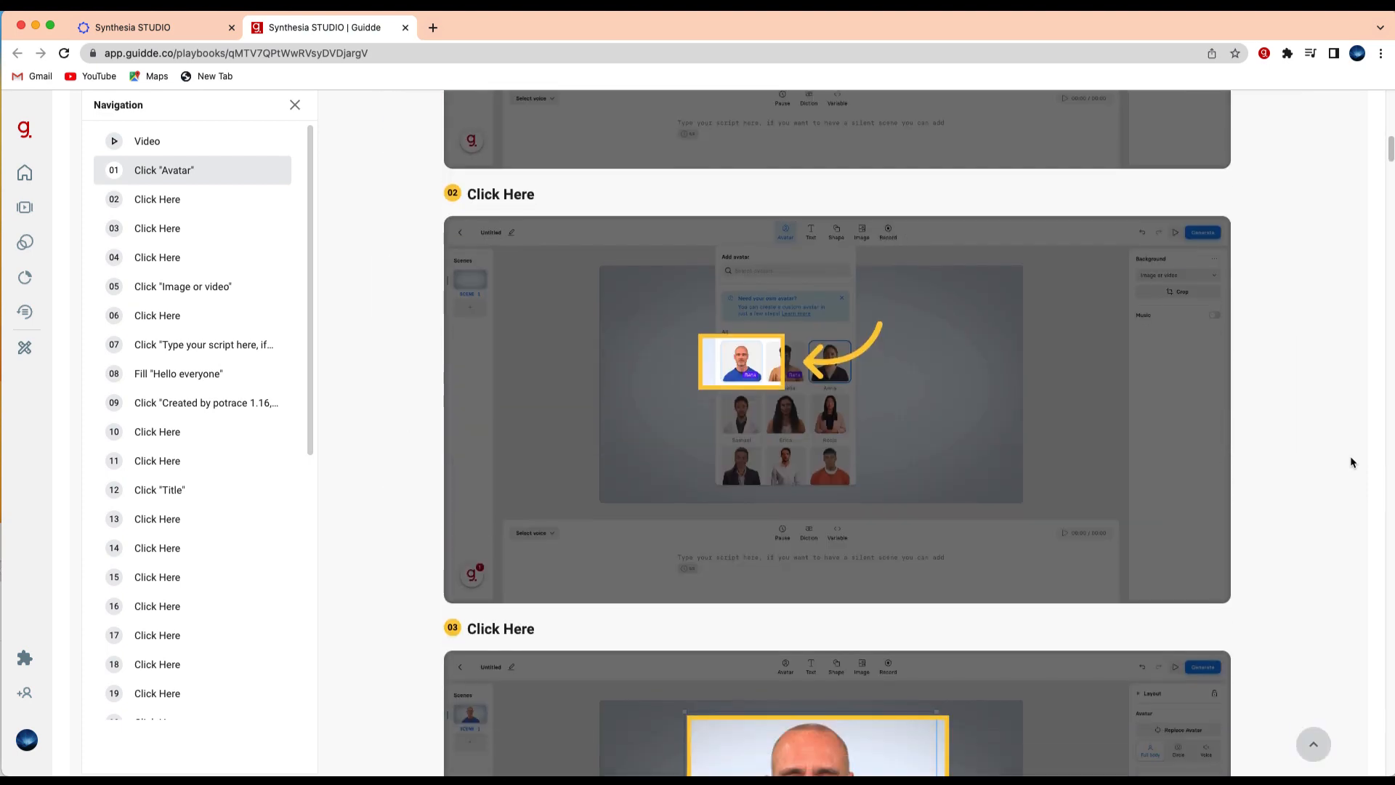
pyautogui.scroll(-3)
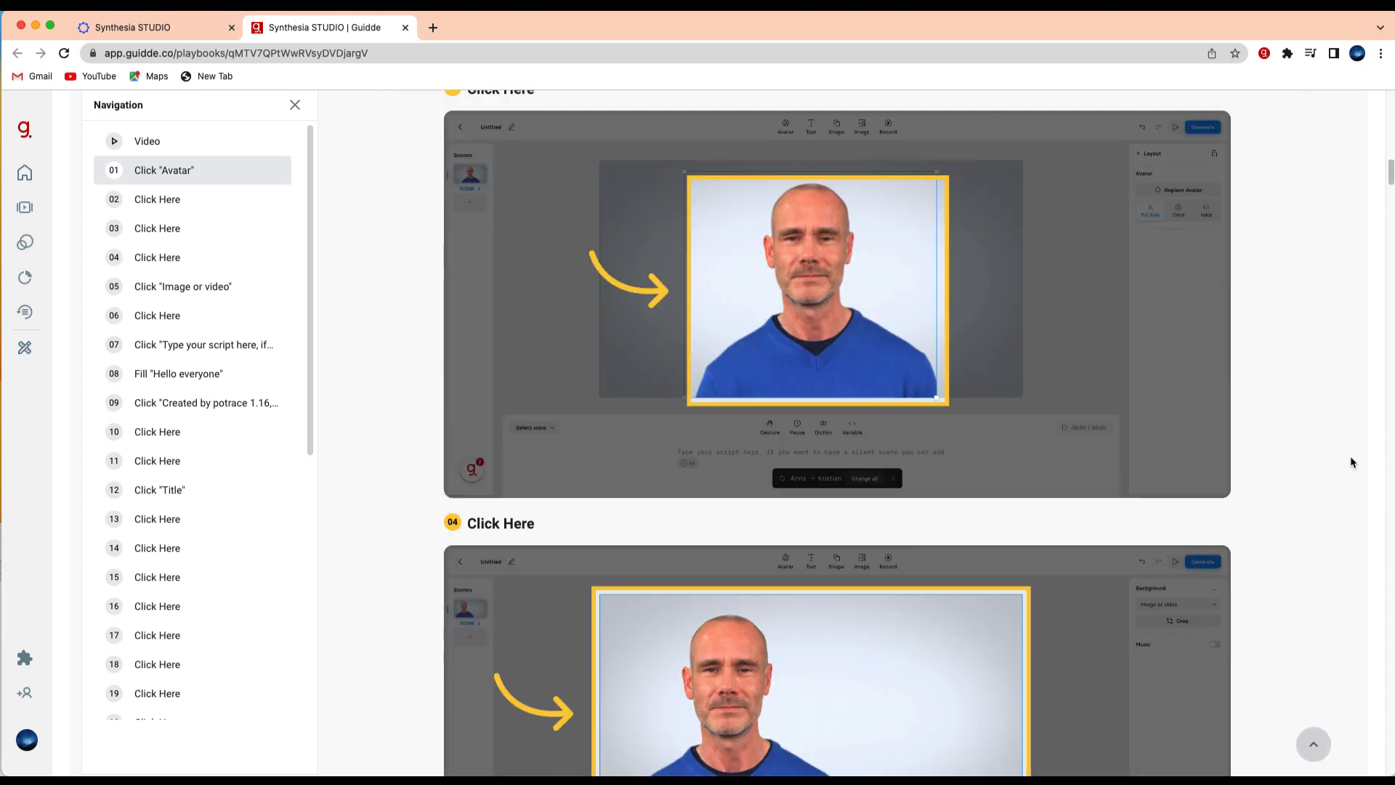
pyautogui.scroll(-3)
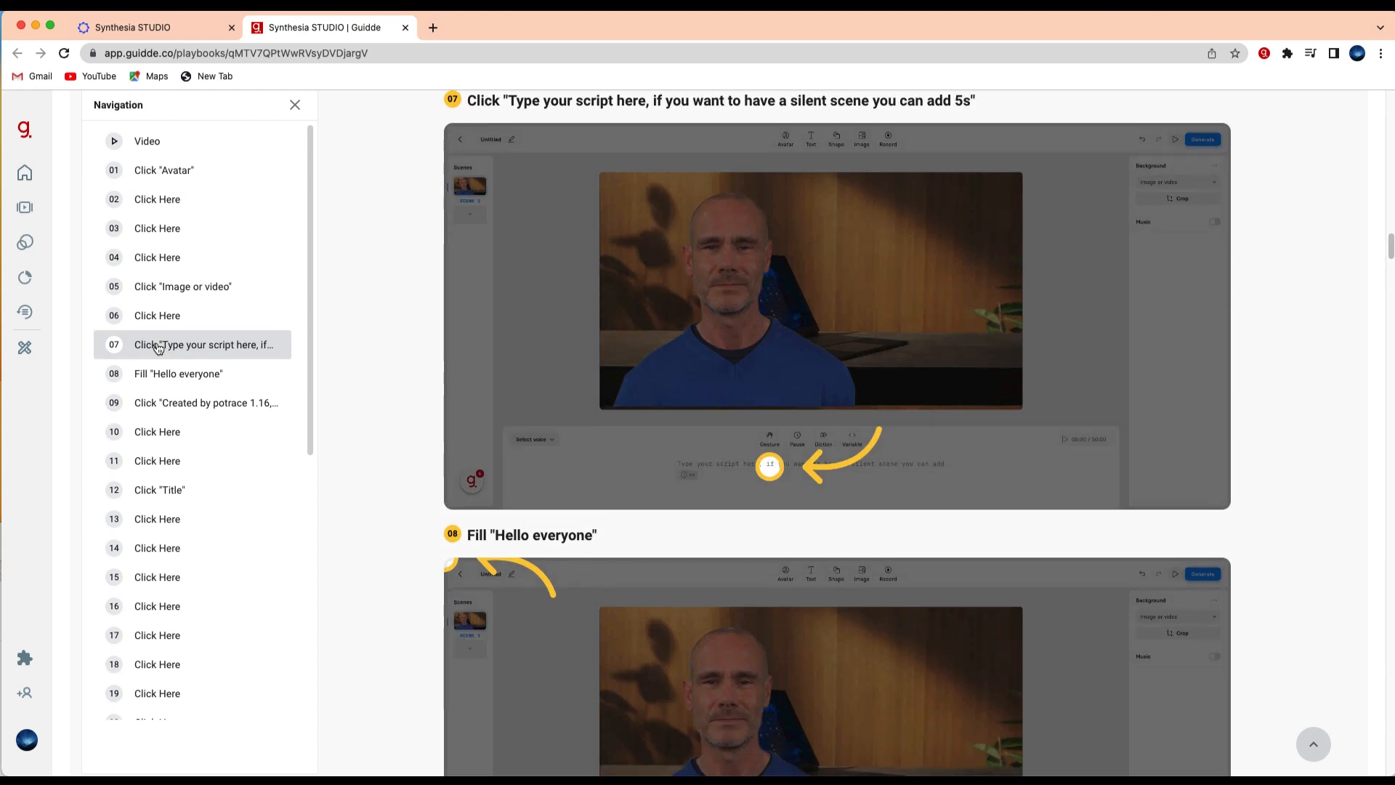
pyautogui.moveTo(152, 403)
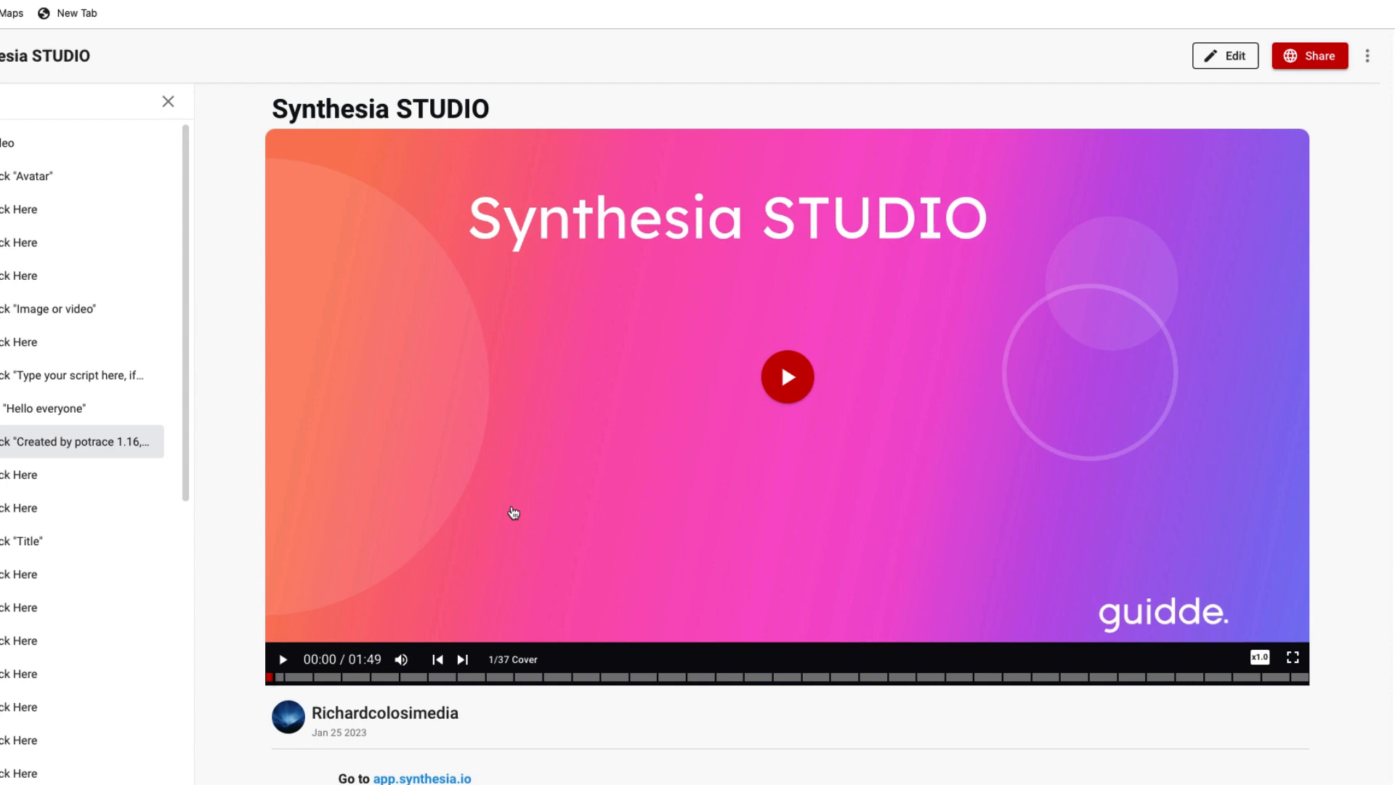
# Step: Play the playbook video, pause it around twelve seconds in, and enter the editor
pyautogui.click(786, 377)
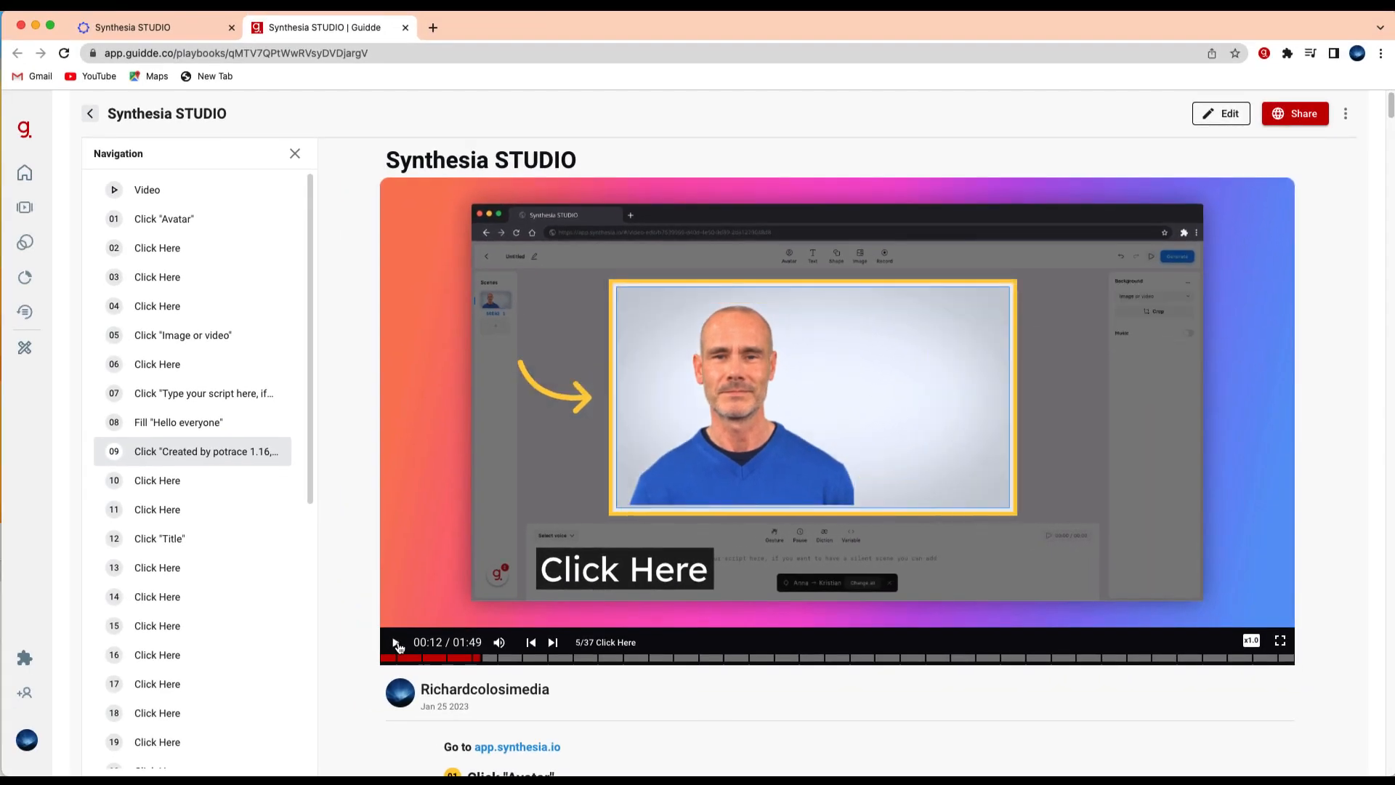
pyautogui.click(396, 641)
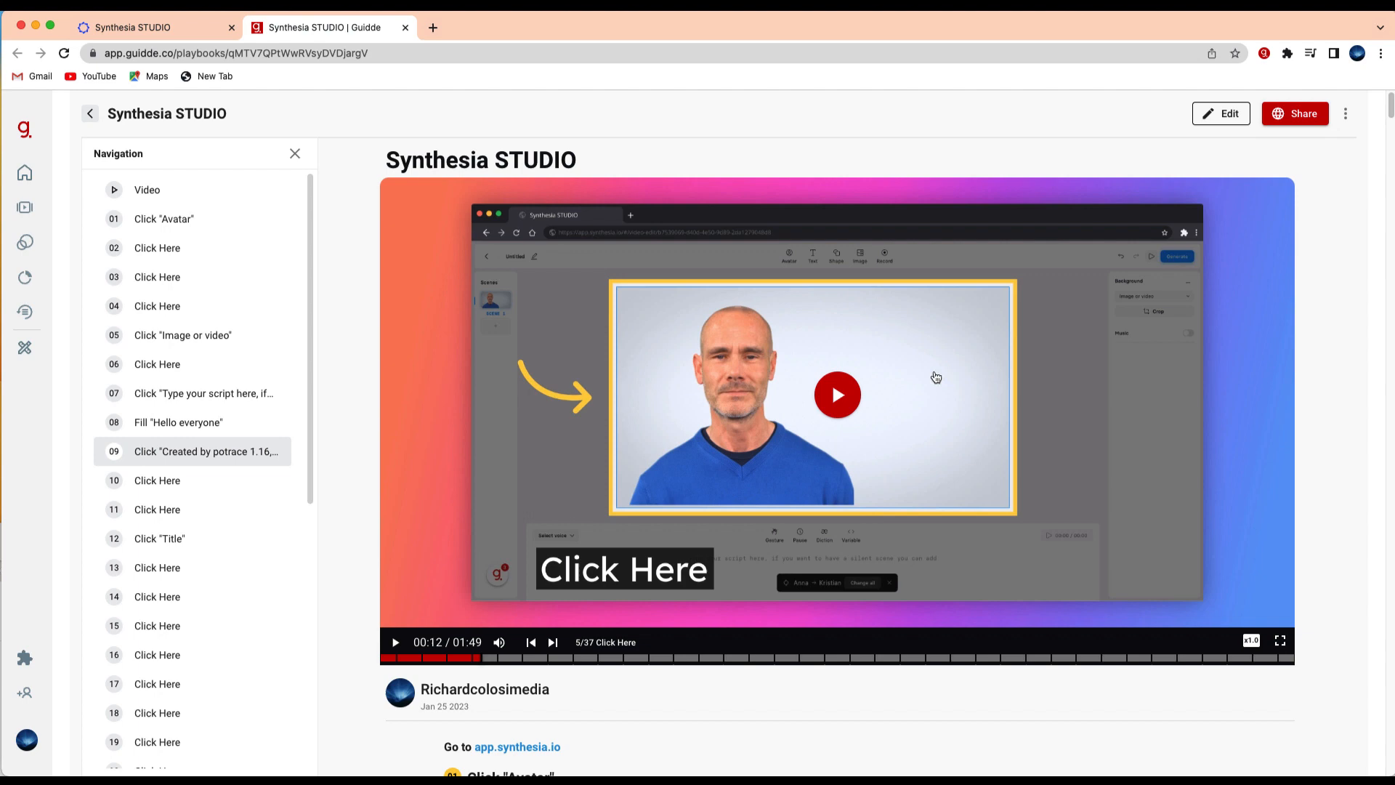
pyautogui.click(1221, 114)
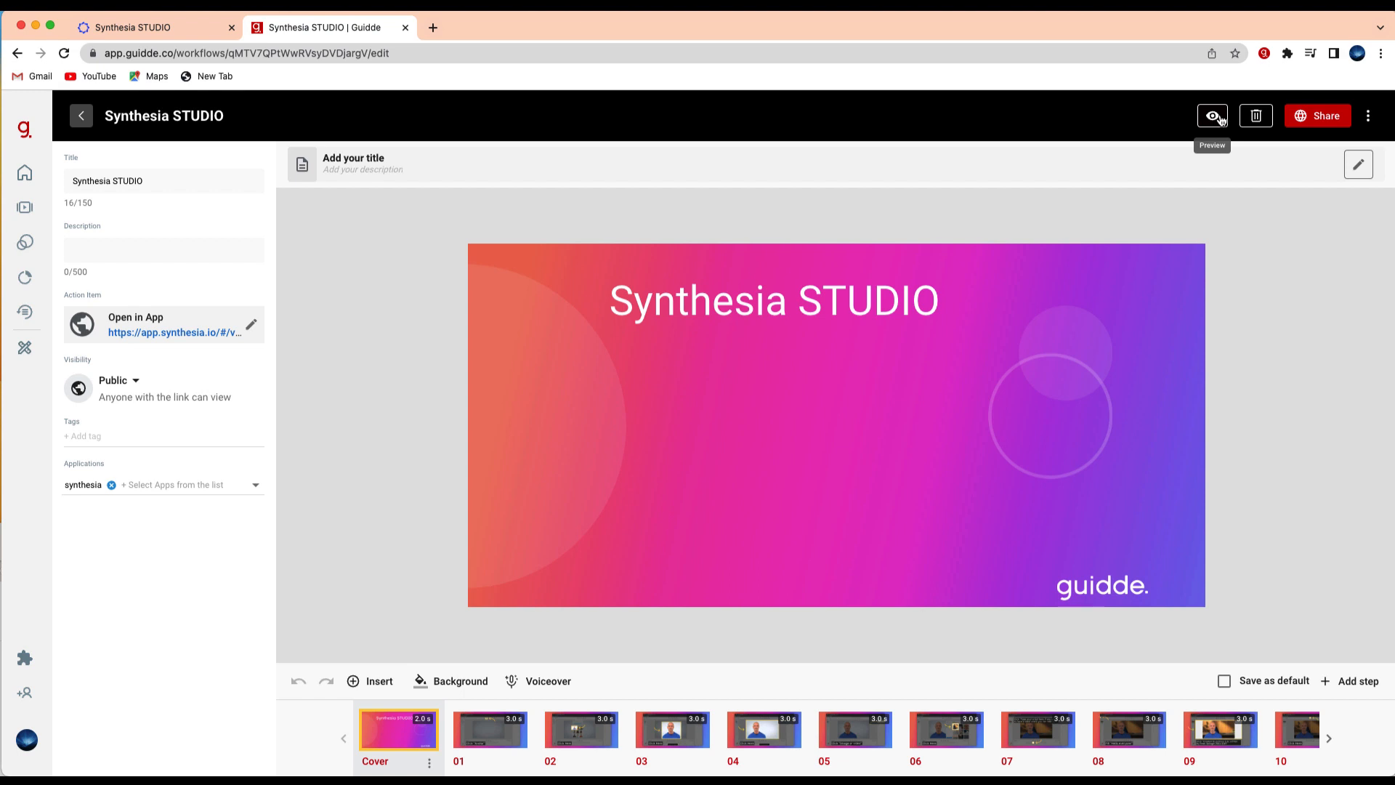
pyautogui.moveTo(744, 297)
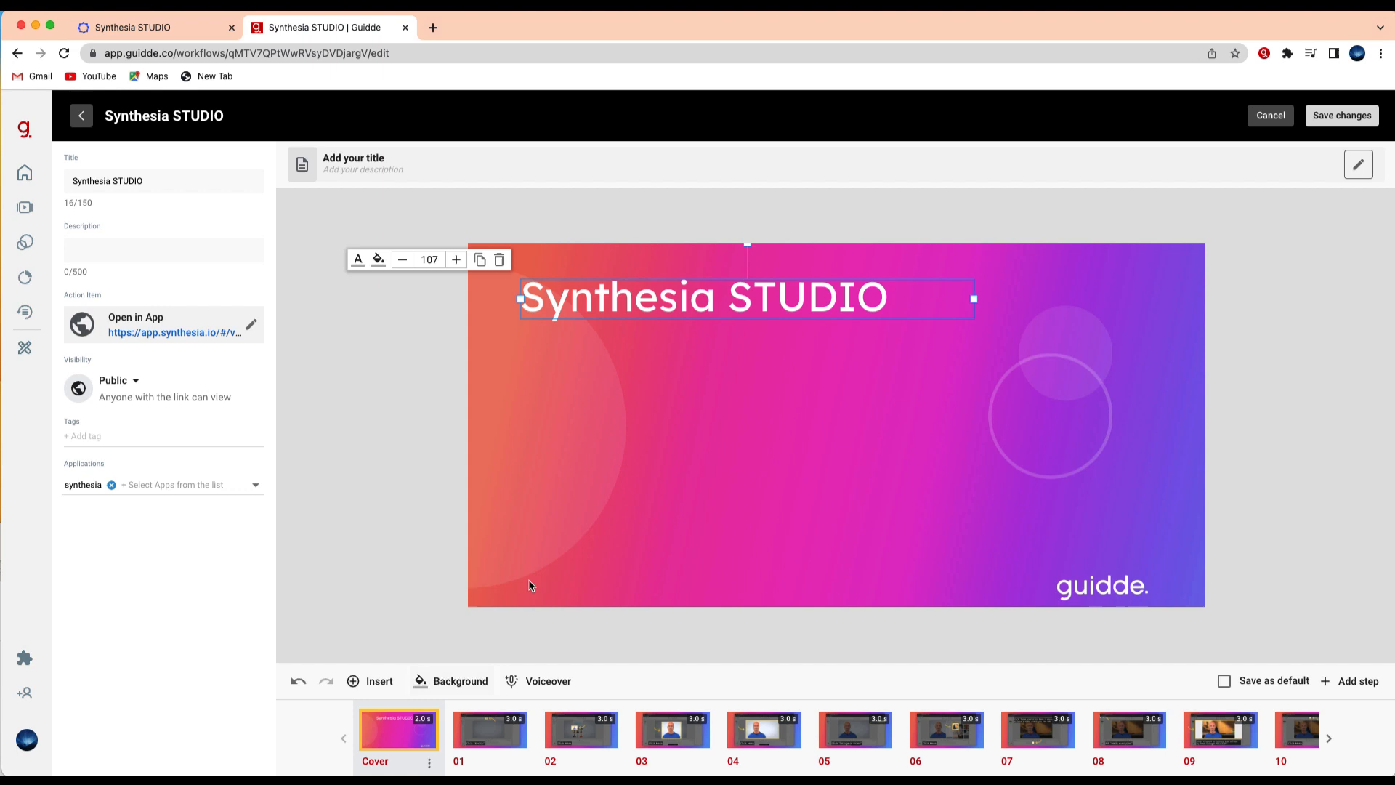
# Step: Inspect step 04's 'Click Here' caption and yellow arrow, then step 01 and the cover slide
pyautogui.click(763, 728)
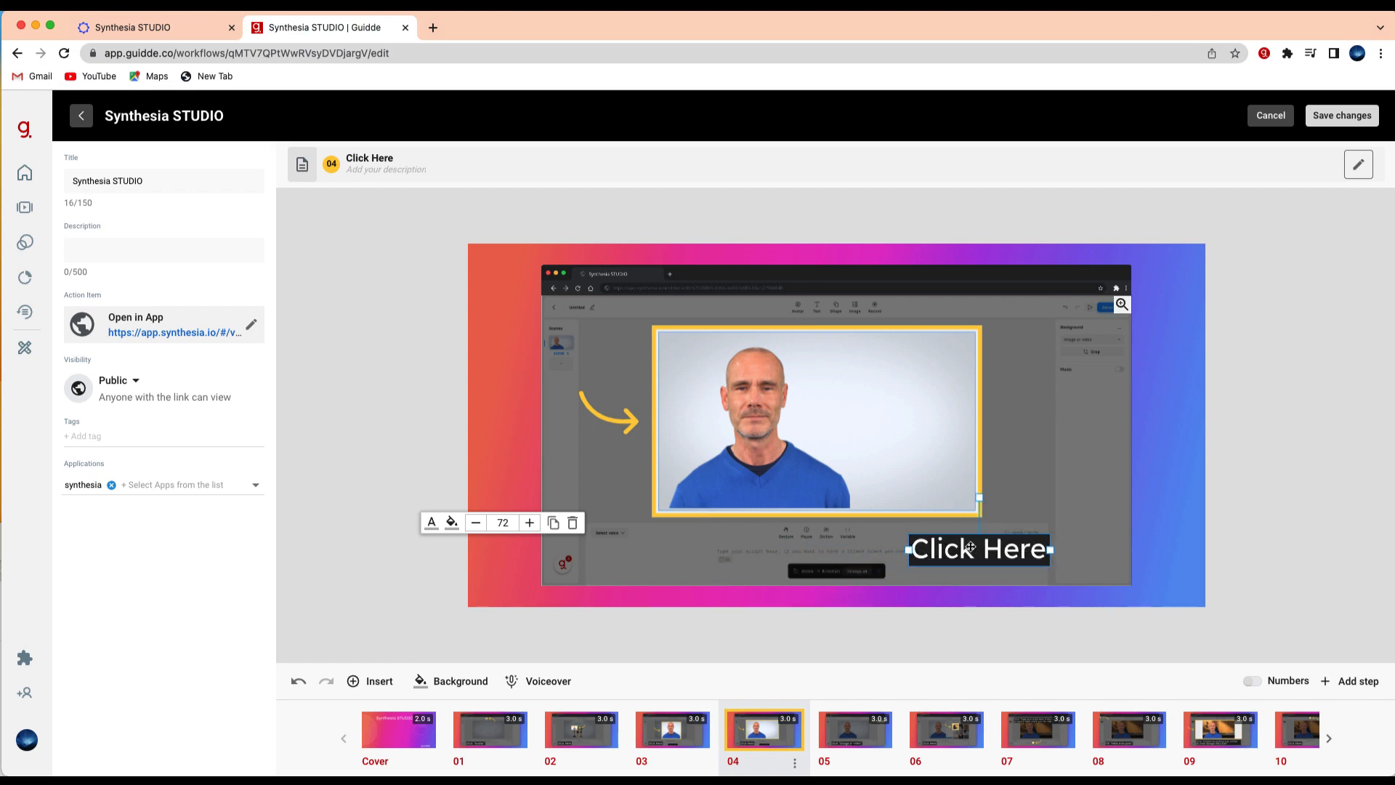
pyautogui.click(623, 422)
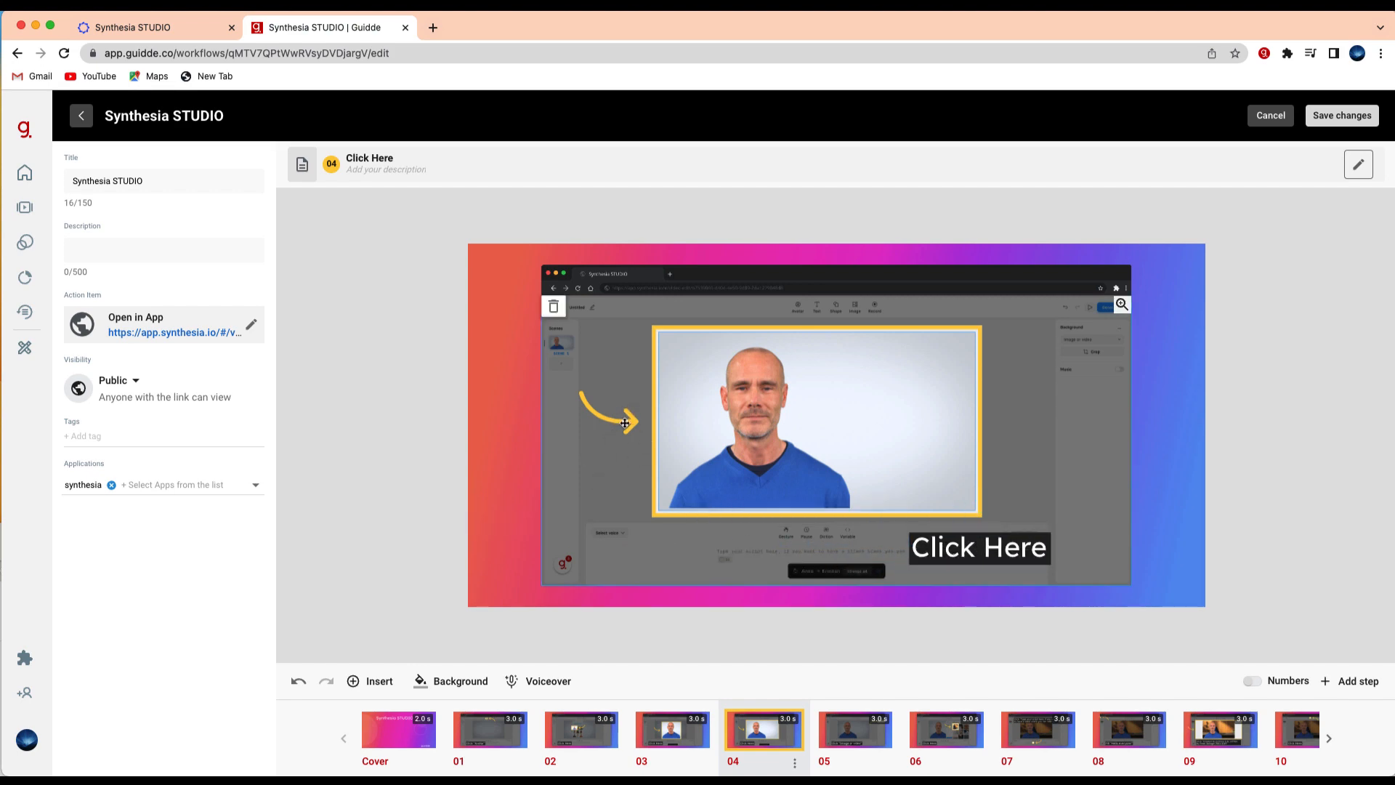
pyautogui.click(607, 424)
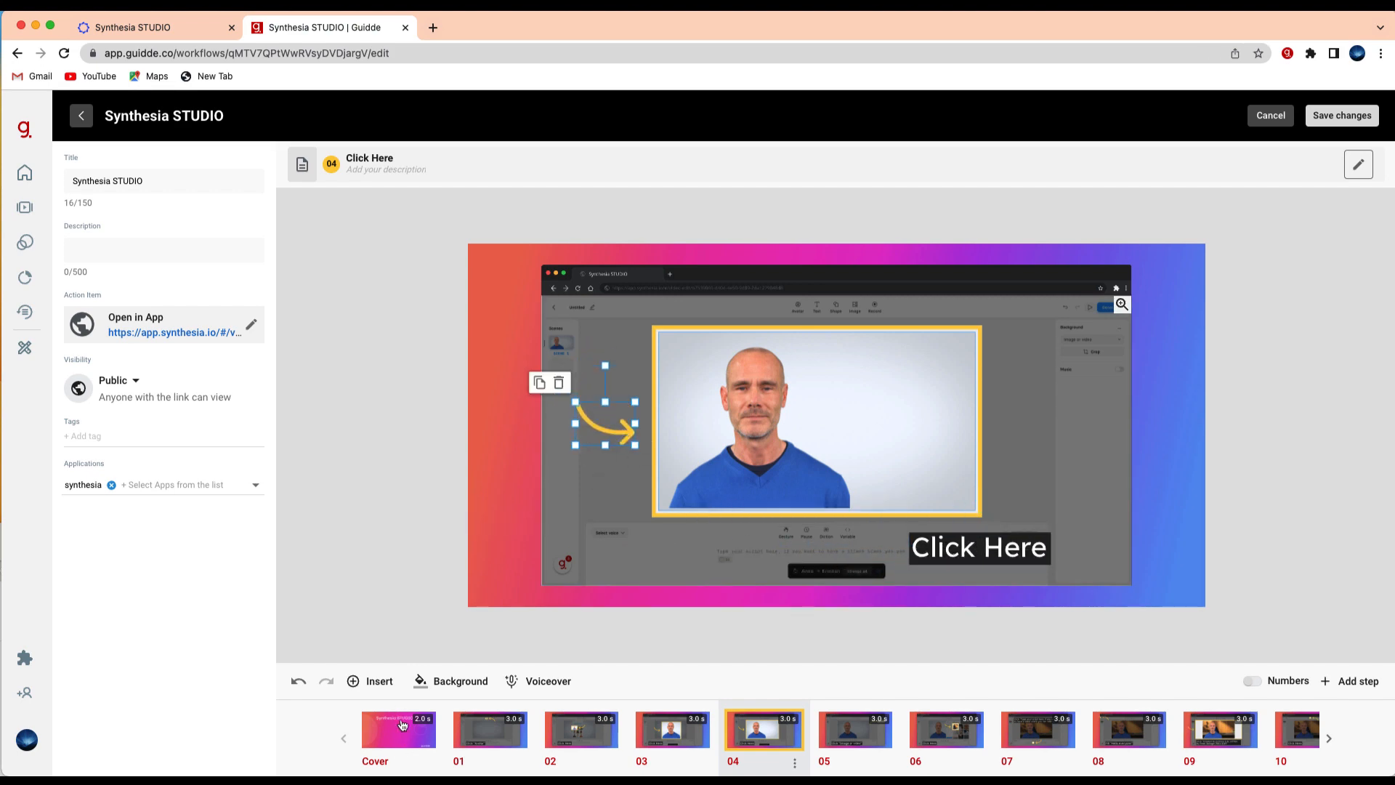
pyautogui.click(489, 729)
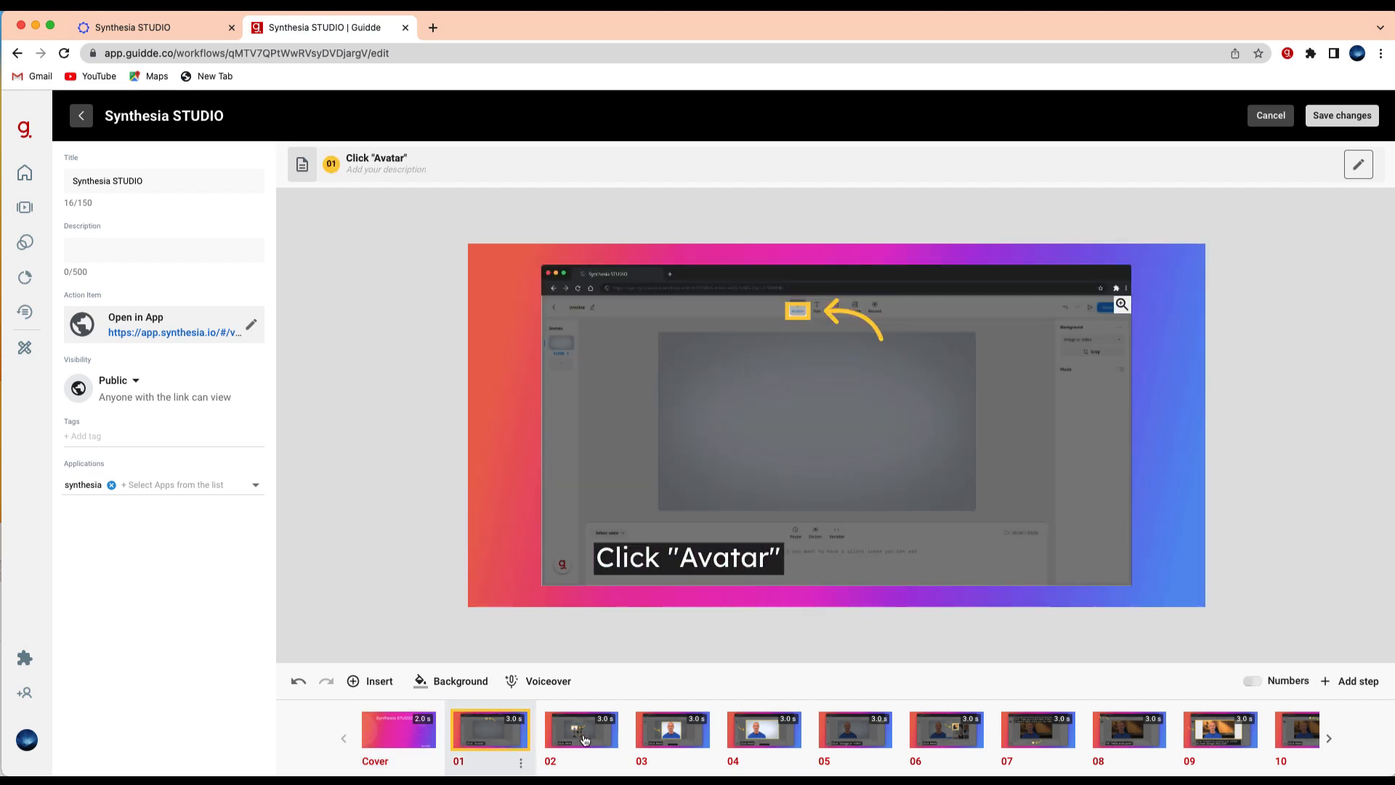
pyautogui.click(398, 731)
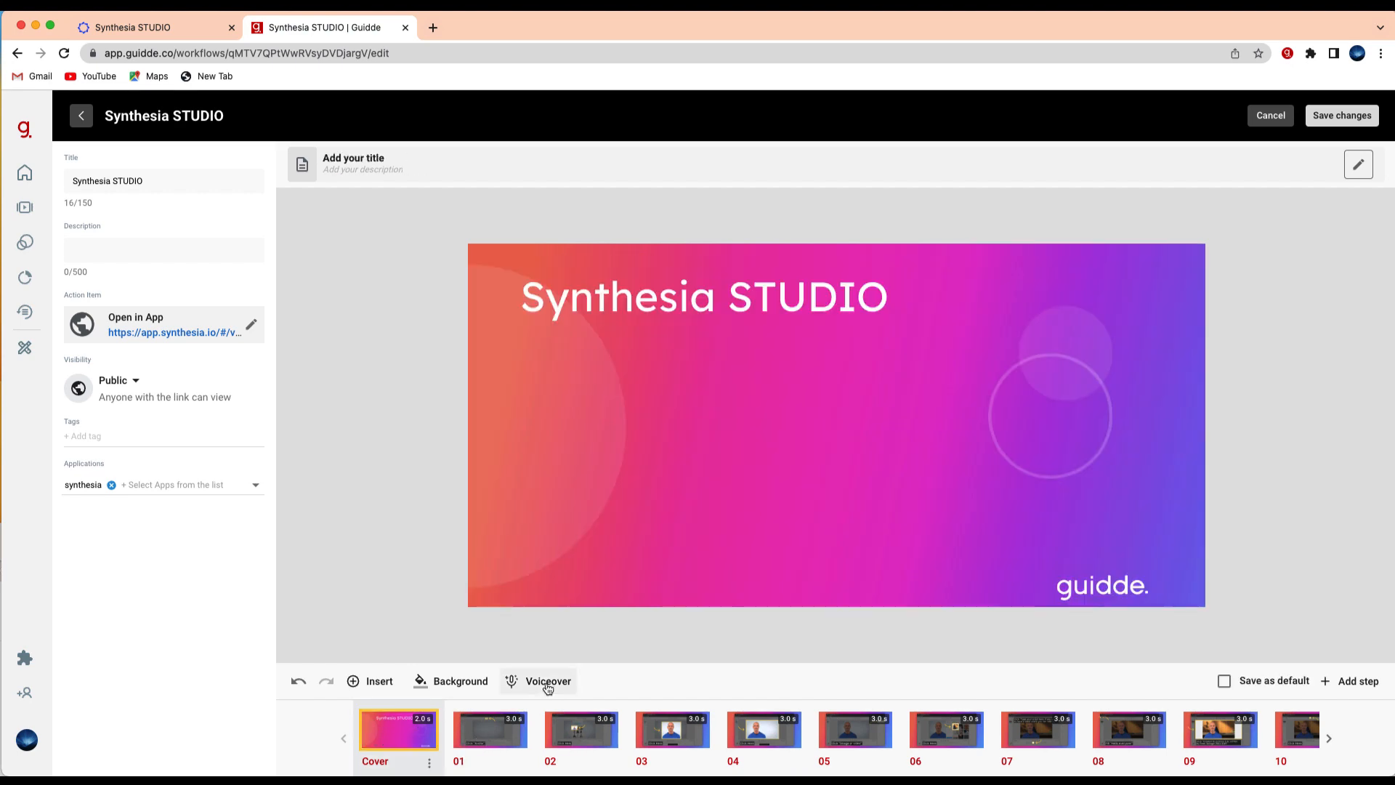
# Step: Show the cover's voiceover panel in text-to-voice mode with speaker James
pyautogui.click(546, 681)
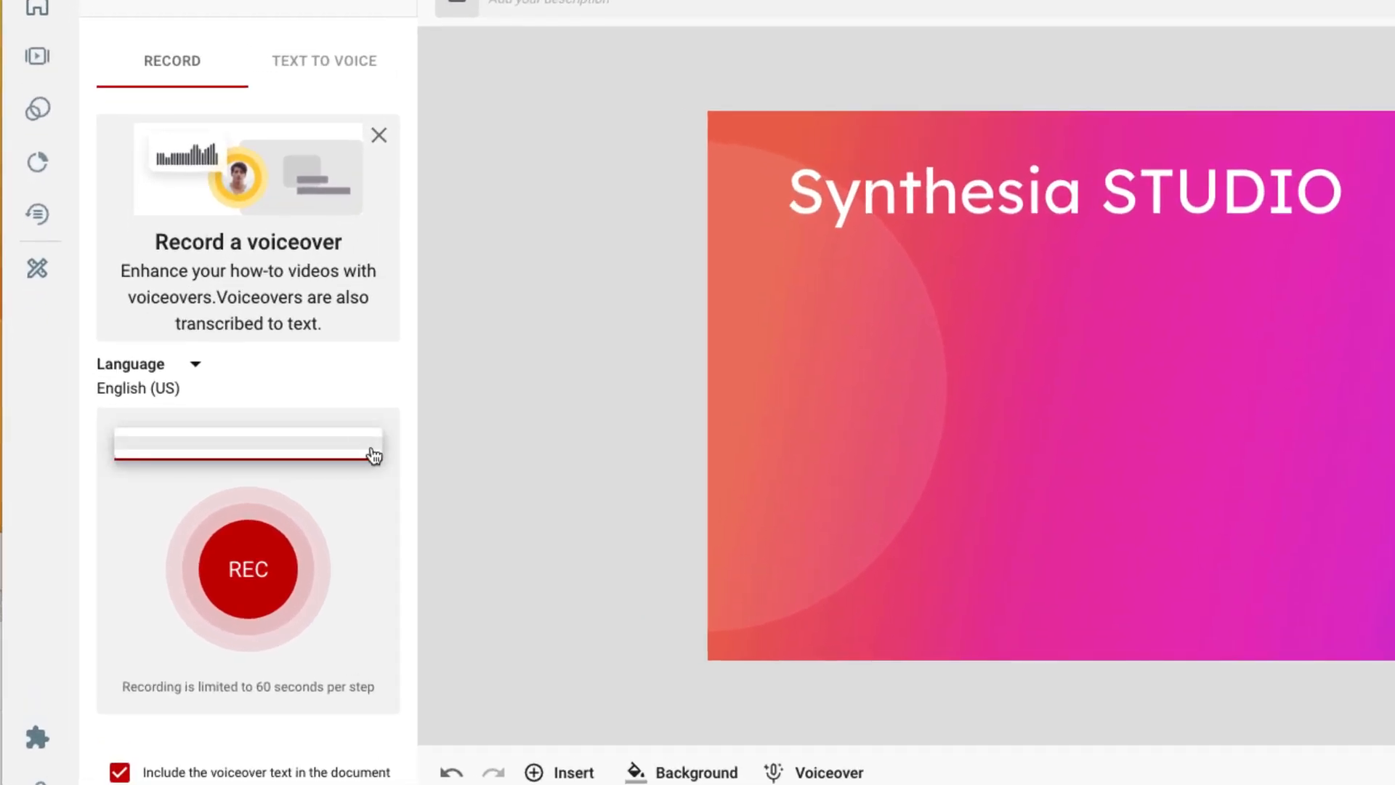
pyautogui.moveTo(327, 117)
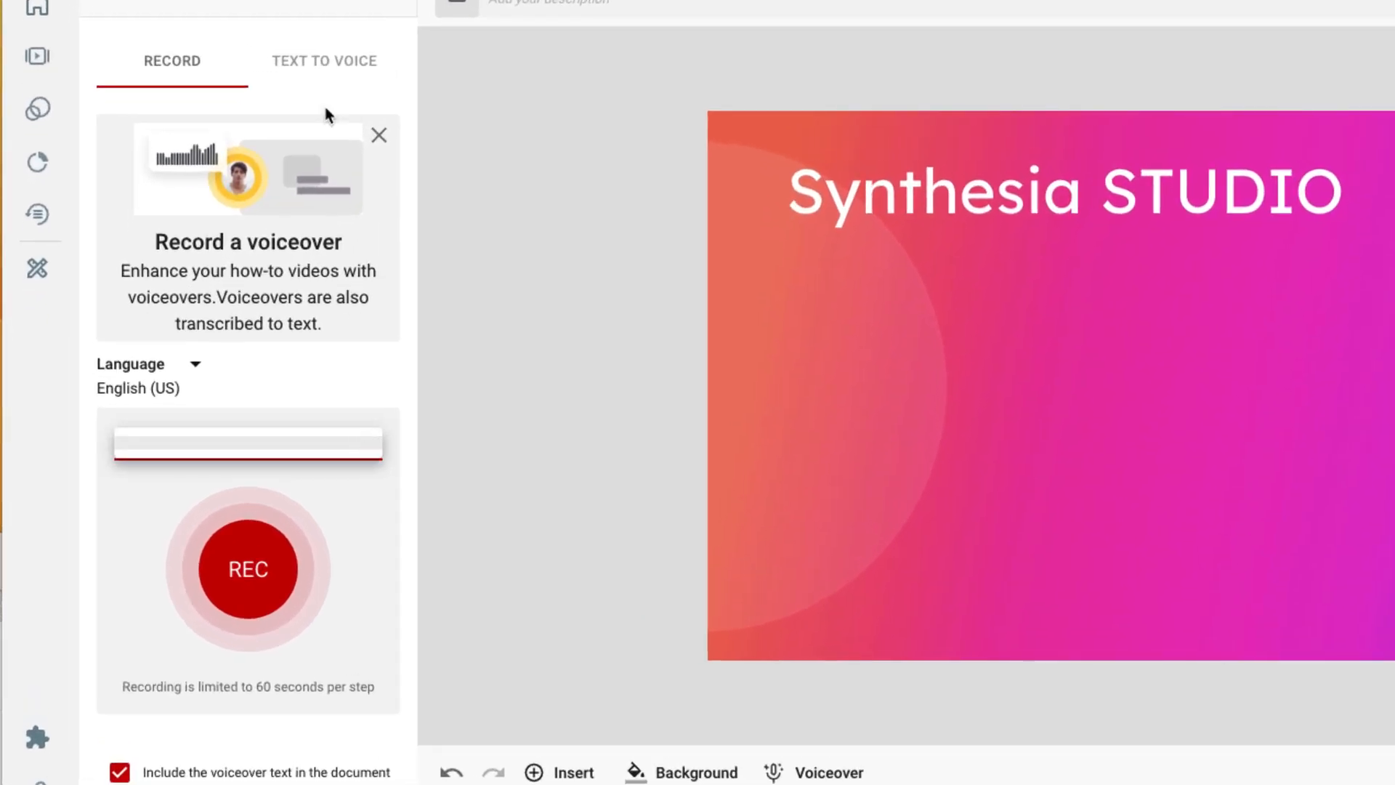
pyautogui.click(324, 61)
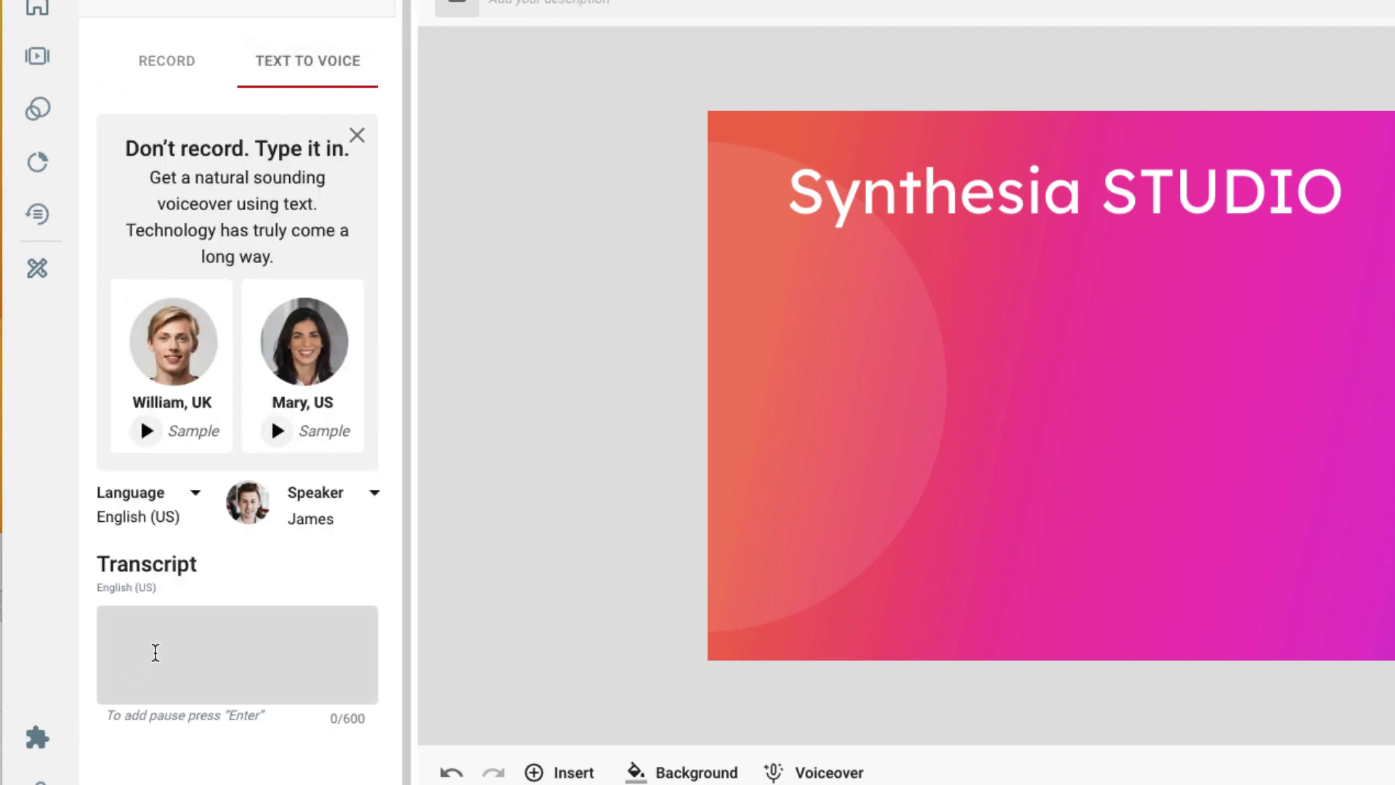
pyautogui.moveTo(188, 637)
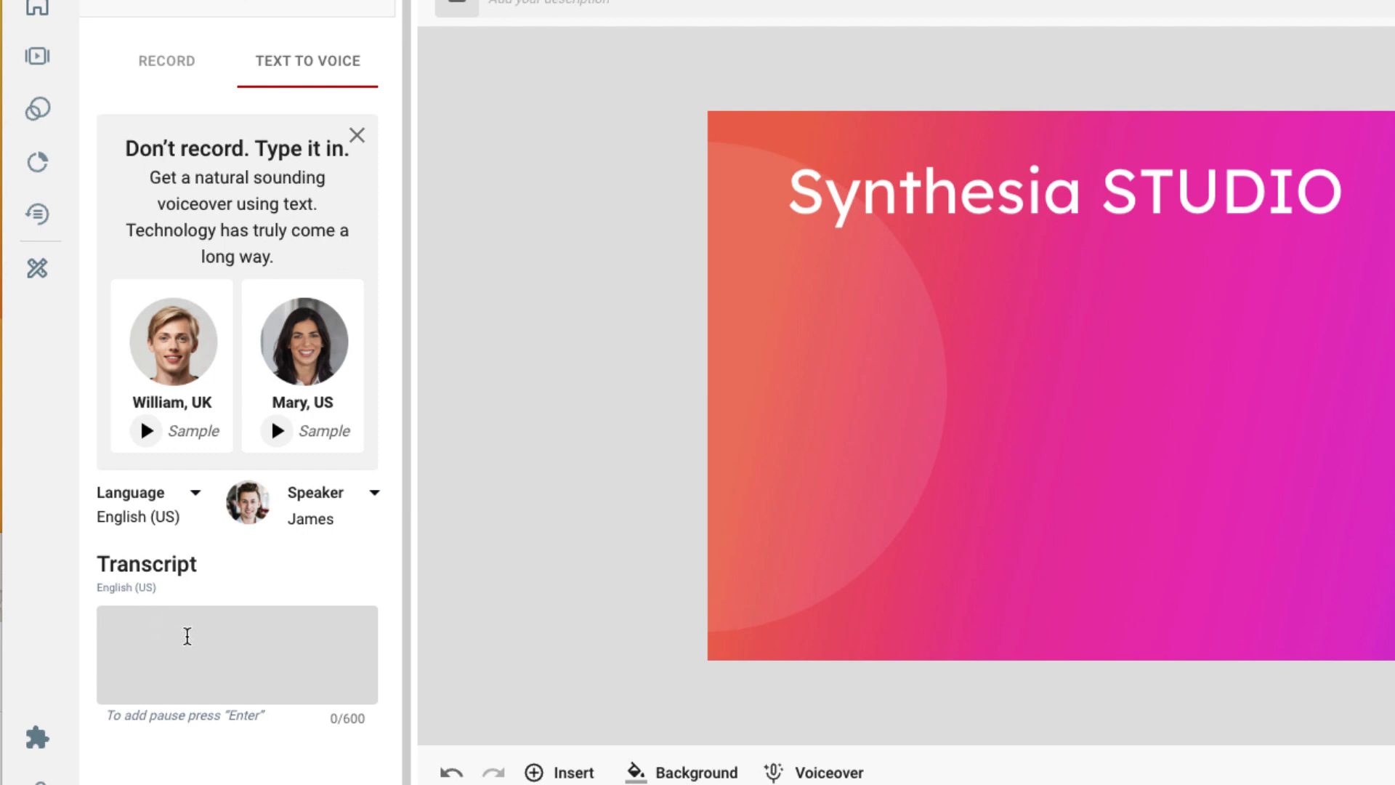
pyautogui.click(302, 347)
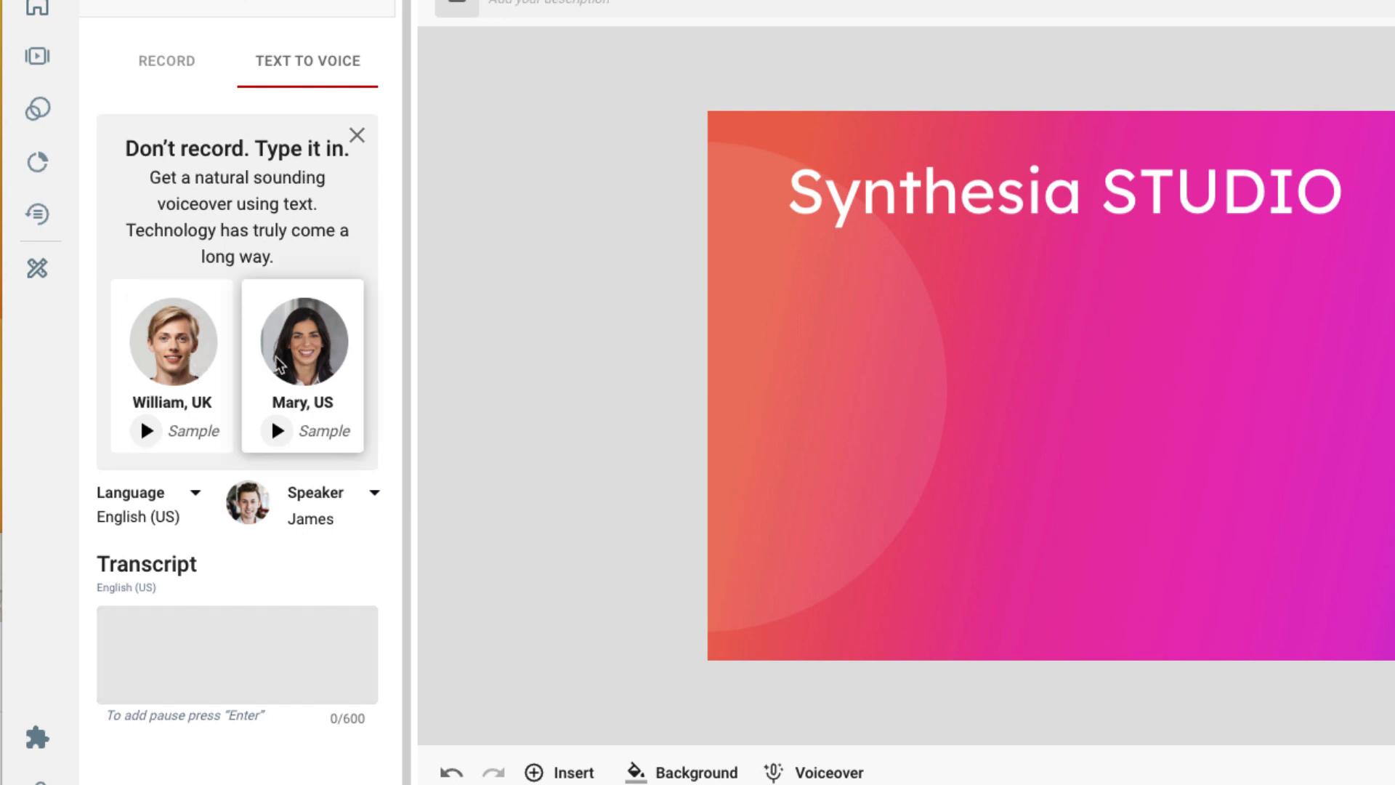
pyautogui.moveTo(264, 383)
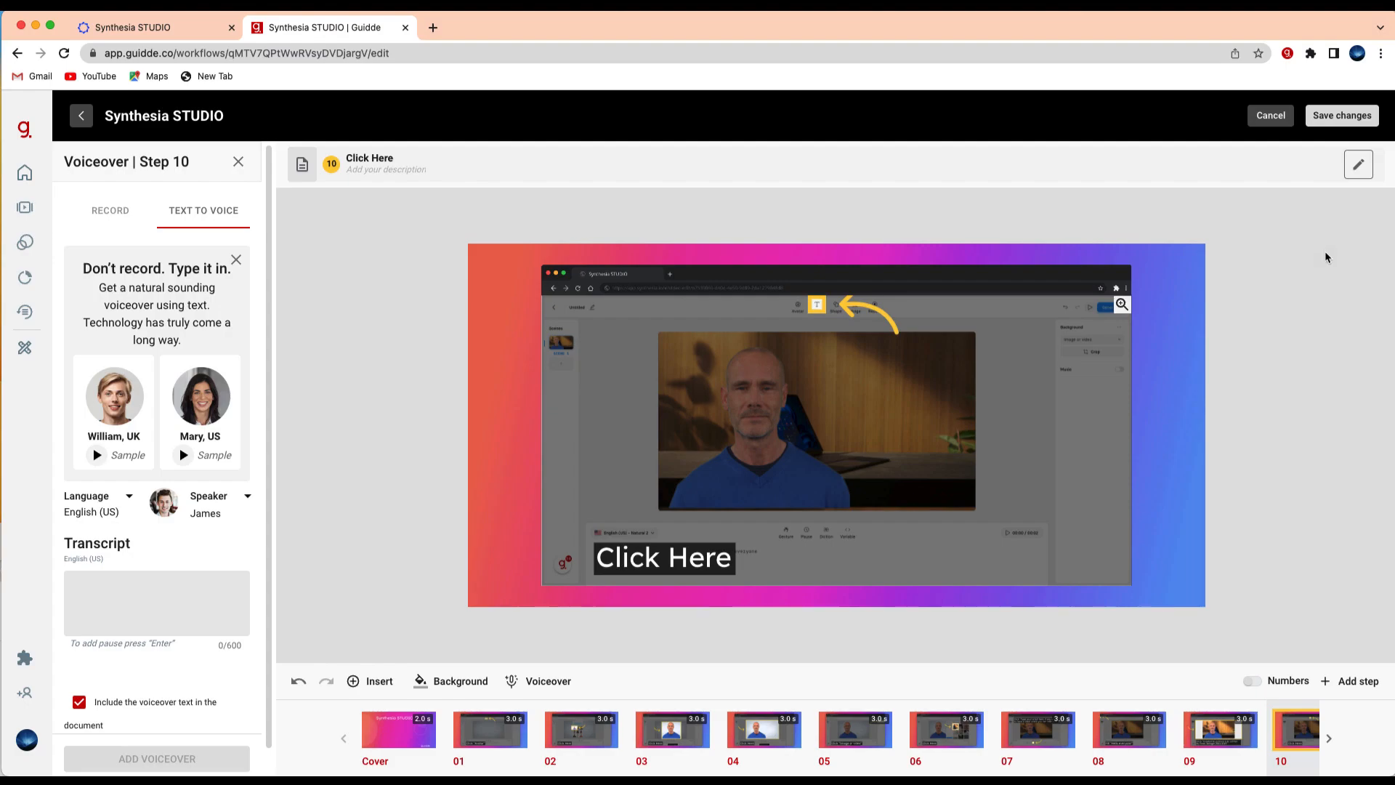
# Step: Save the playbook changes and play the video on the finished playbook page
pyautogui.click(1341, 115)
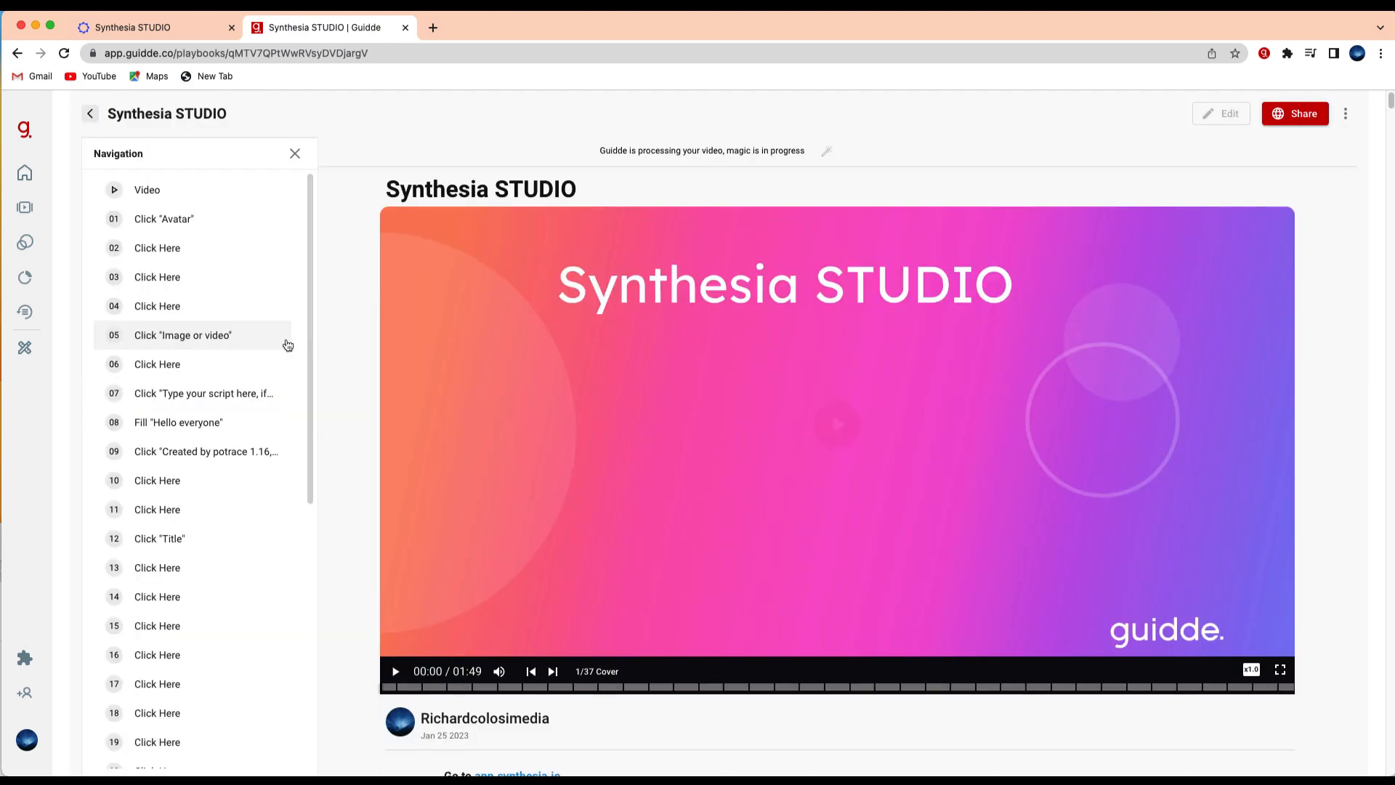
pyautogui.click(395, 671)
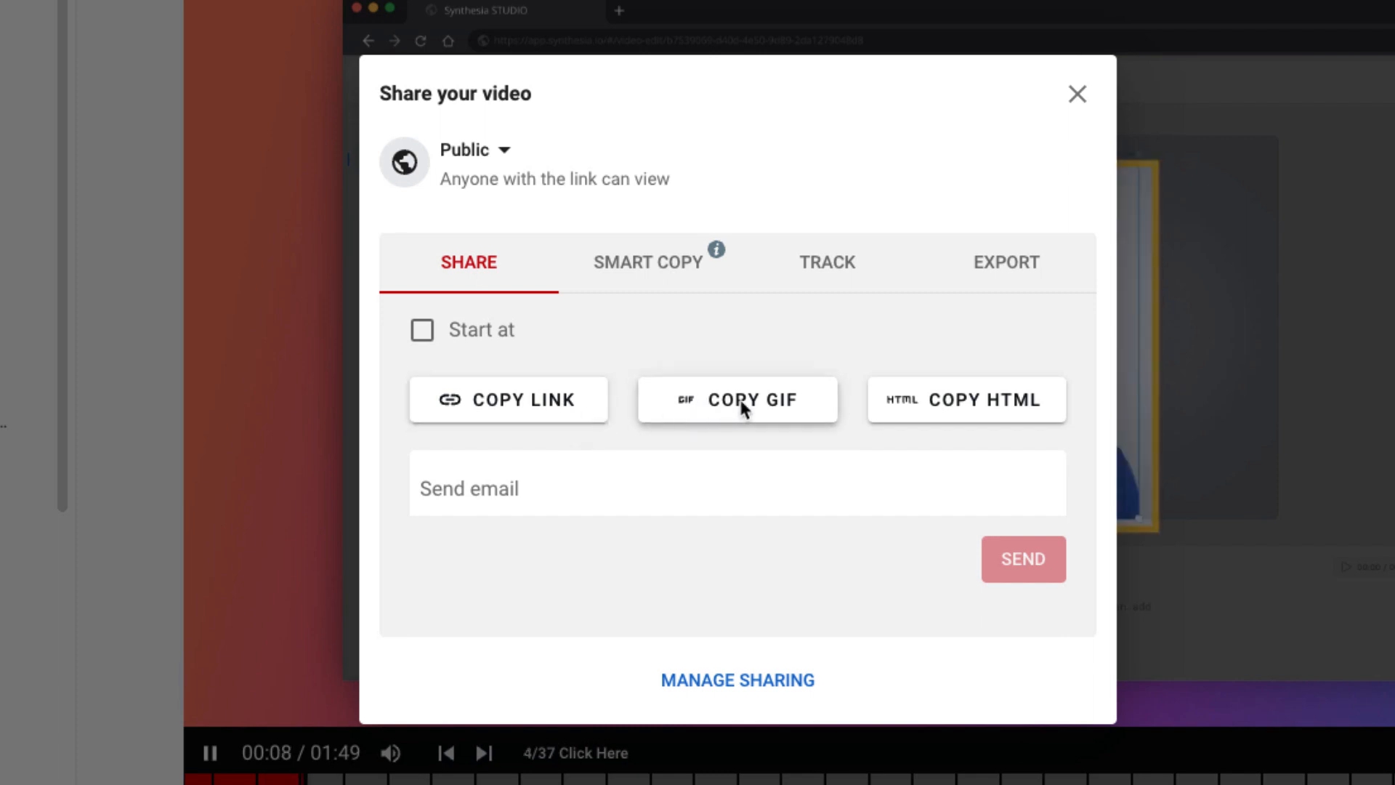
pyautogui.moveTo(935, 419)
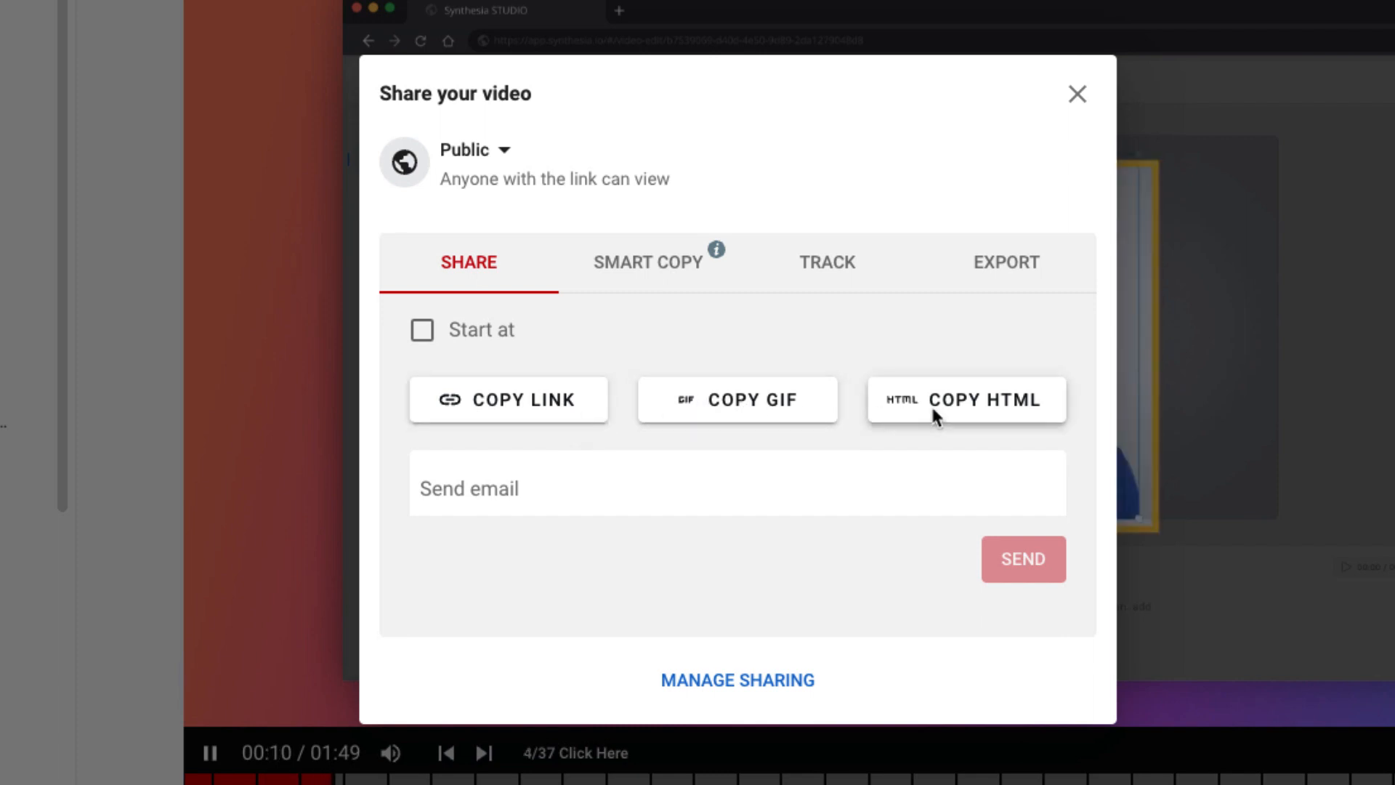
# Step: Browse the Smart Copy integrations and Export downloads with embed code, returning to Share
pyautogui.click(648, 261)
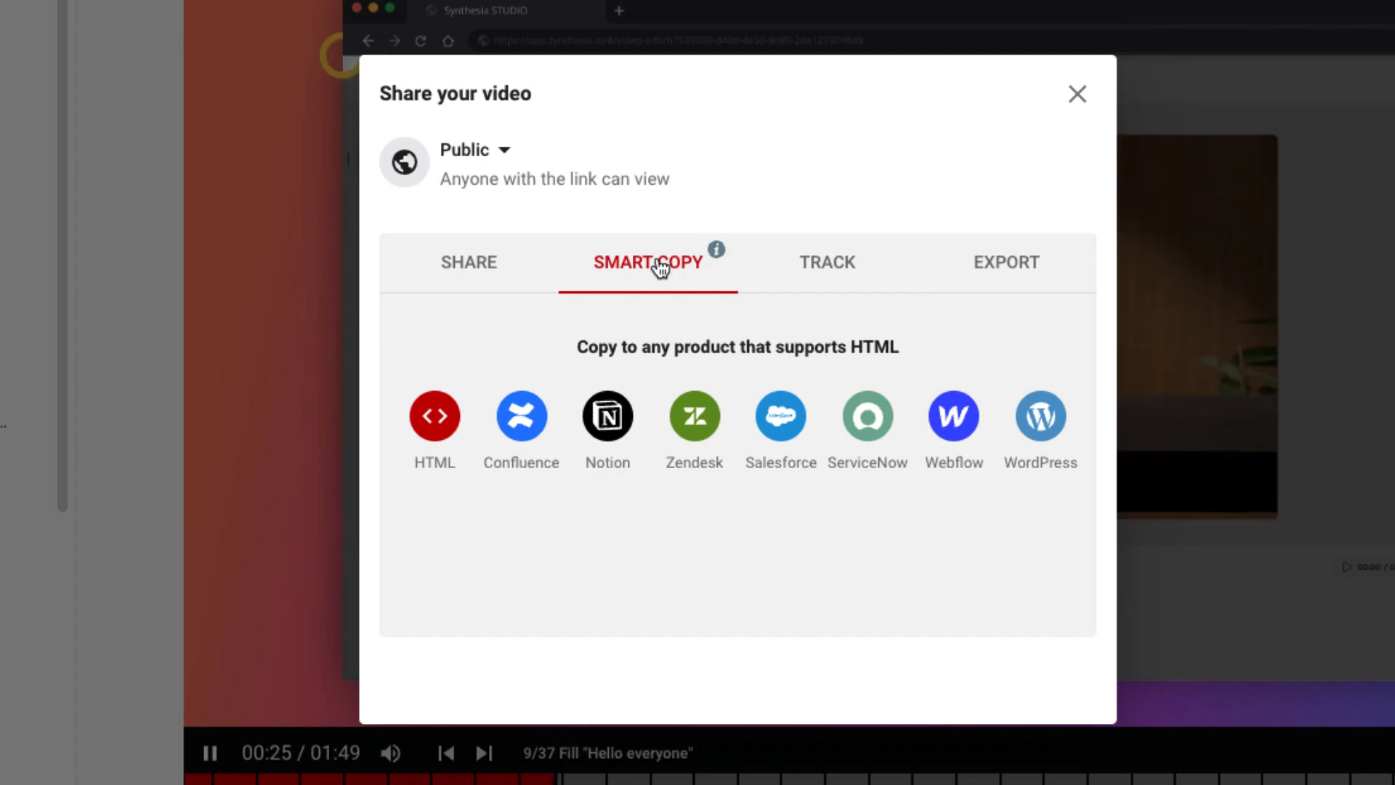
pyautogui.click(1006, 261)
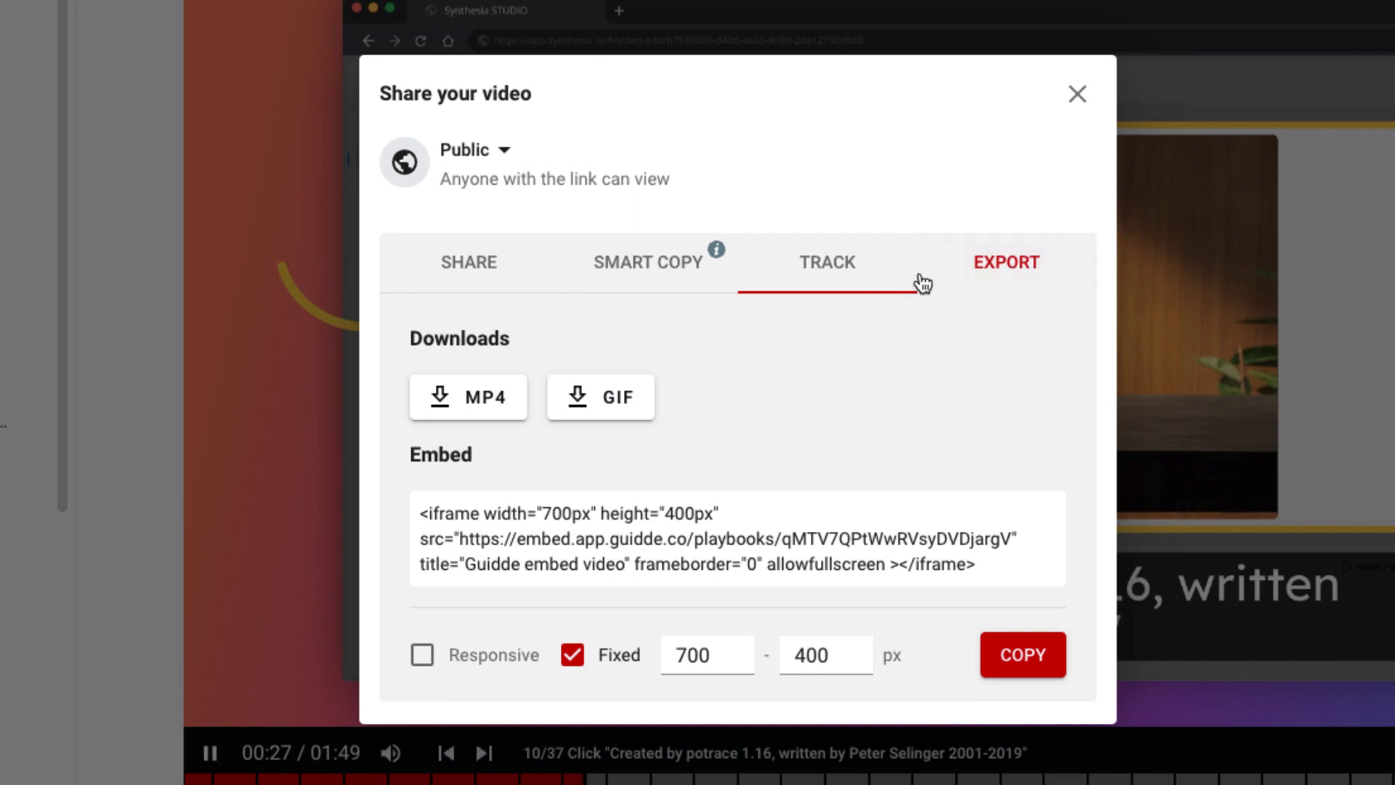
pyautogui.moveTo(469, 397)
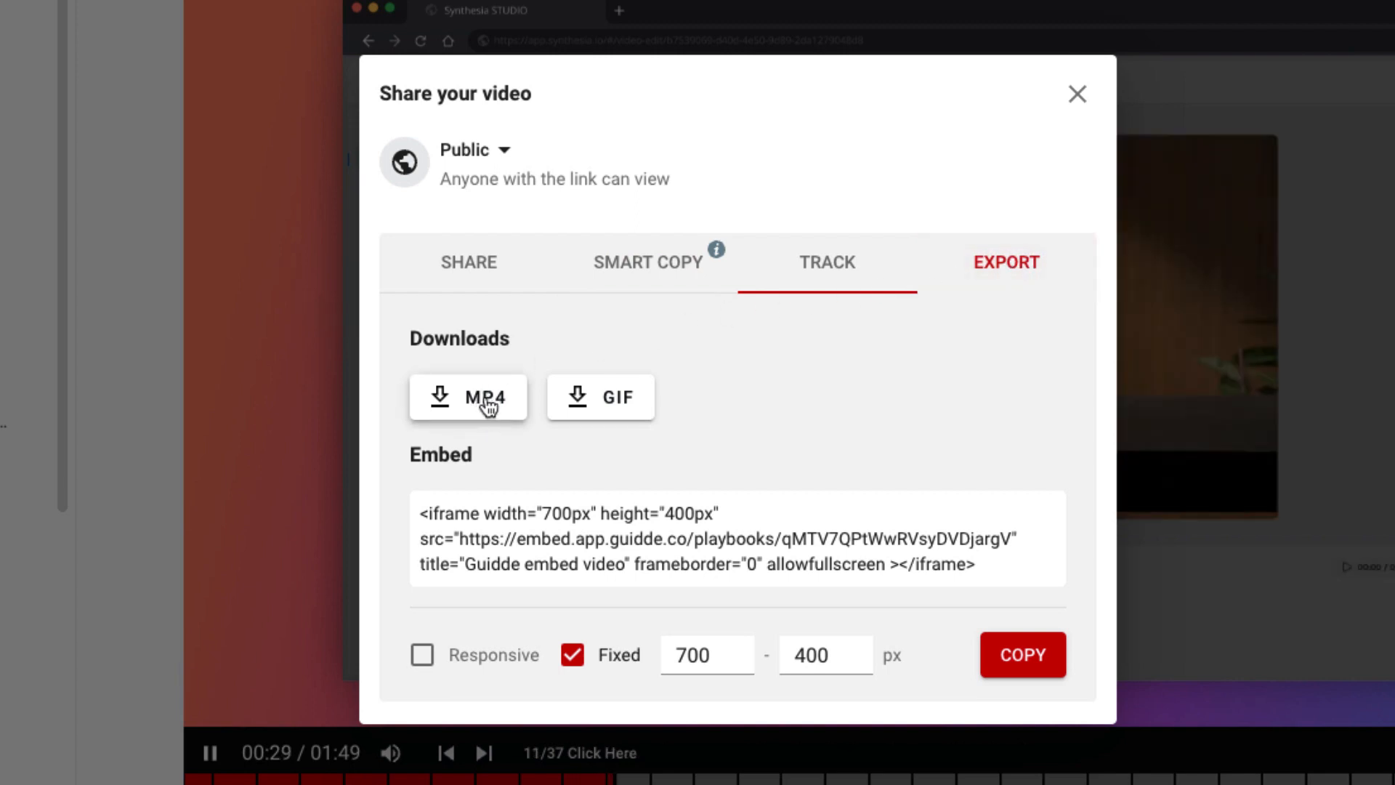
pyautogui.moveTo(600, 407)
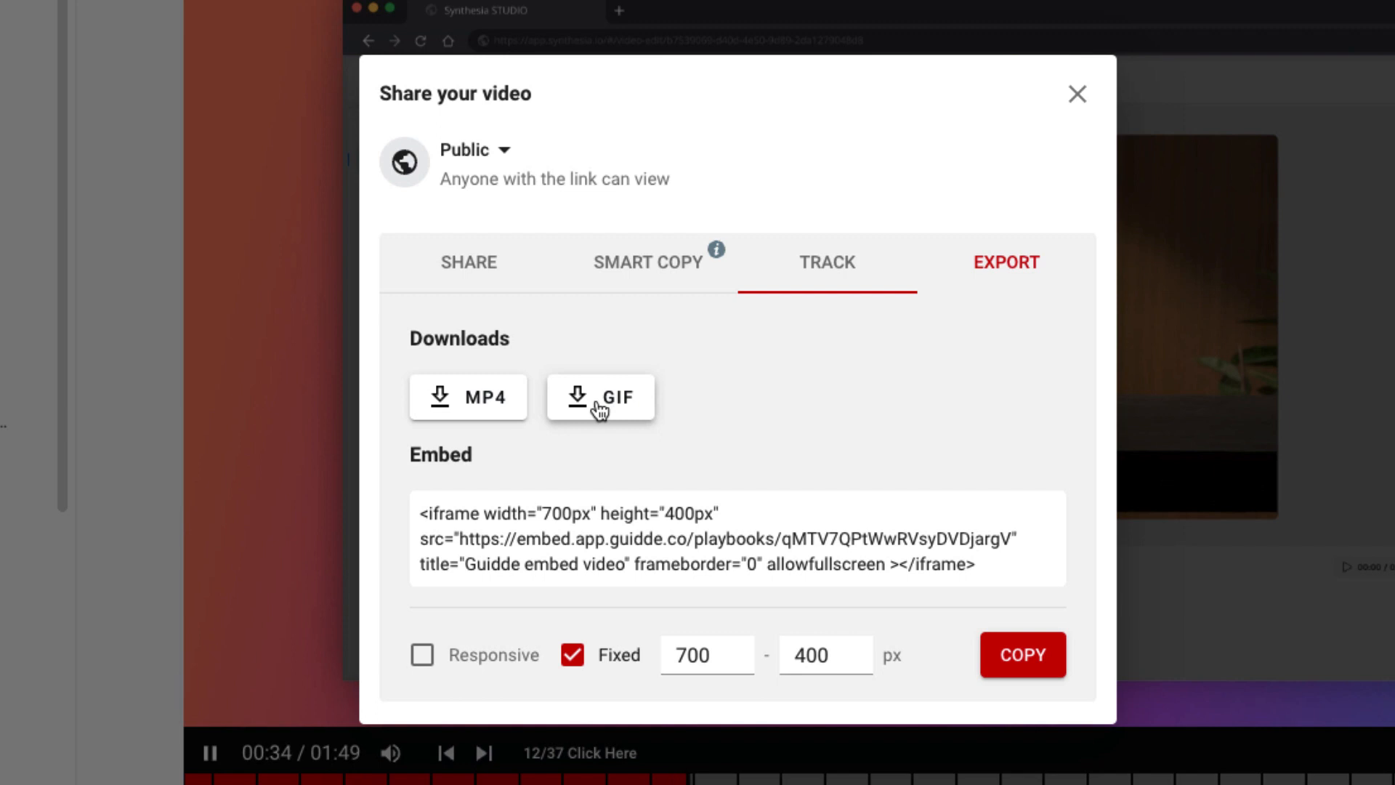
pyautogui.click(468, 261)
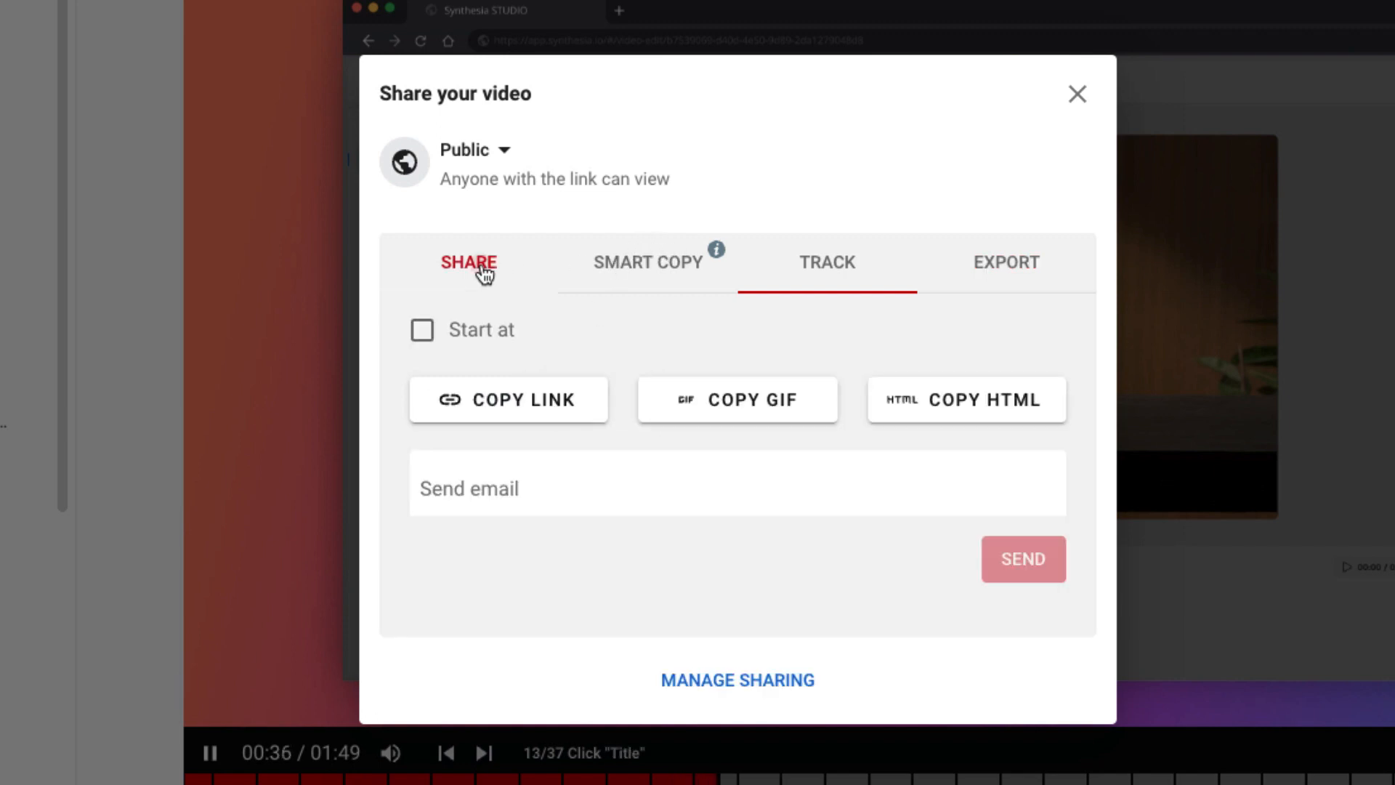
pyautogui.click(468, 261)
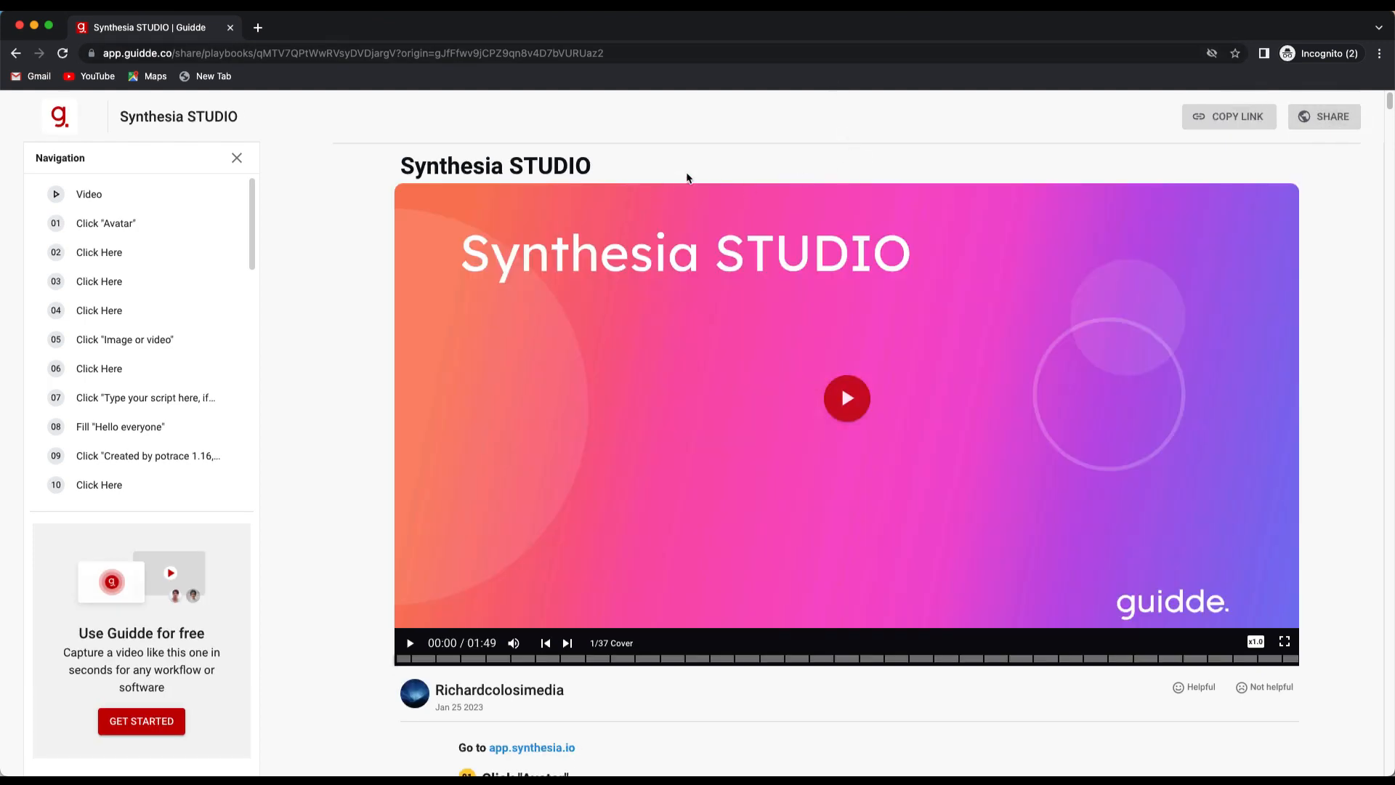
pyautogui.moveTo(285, 227)
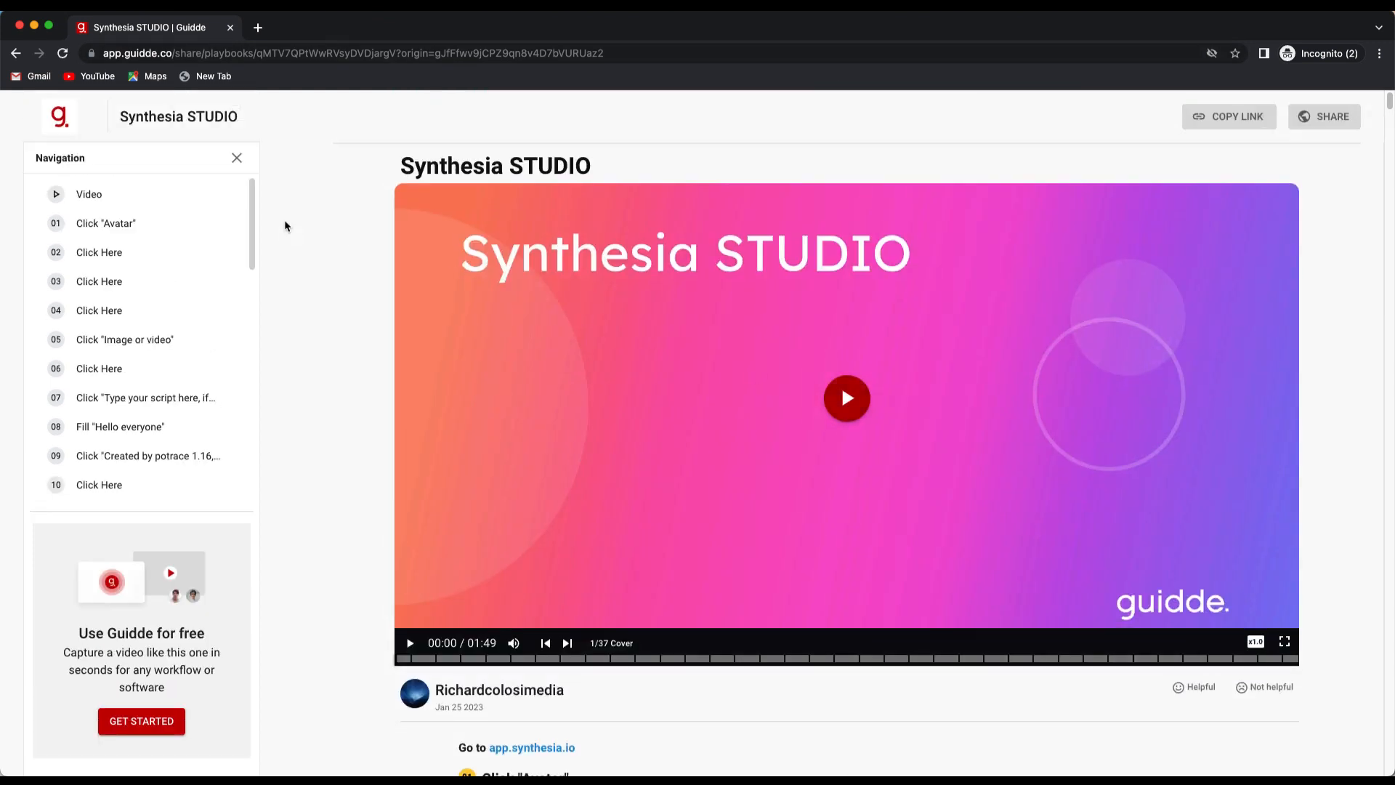
# Step: Jump to step 01 on the public playbook page and play its video walkthrough
pyautogui.click(105, 223)
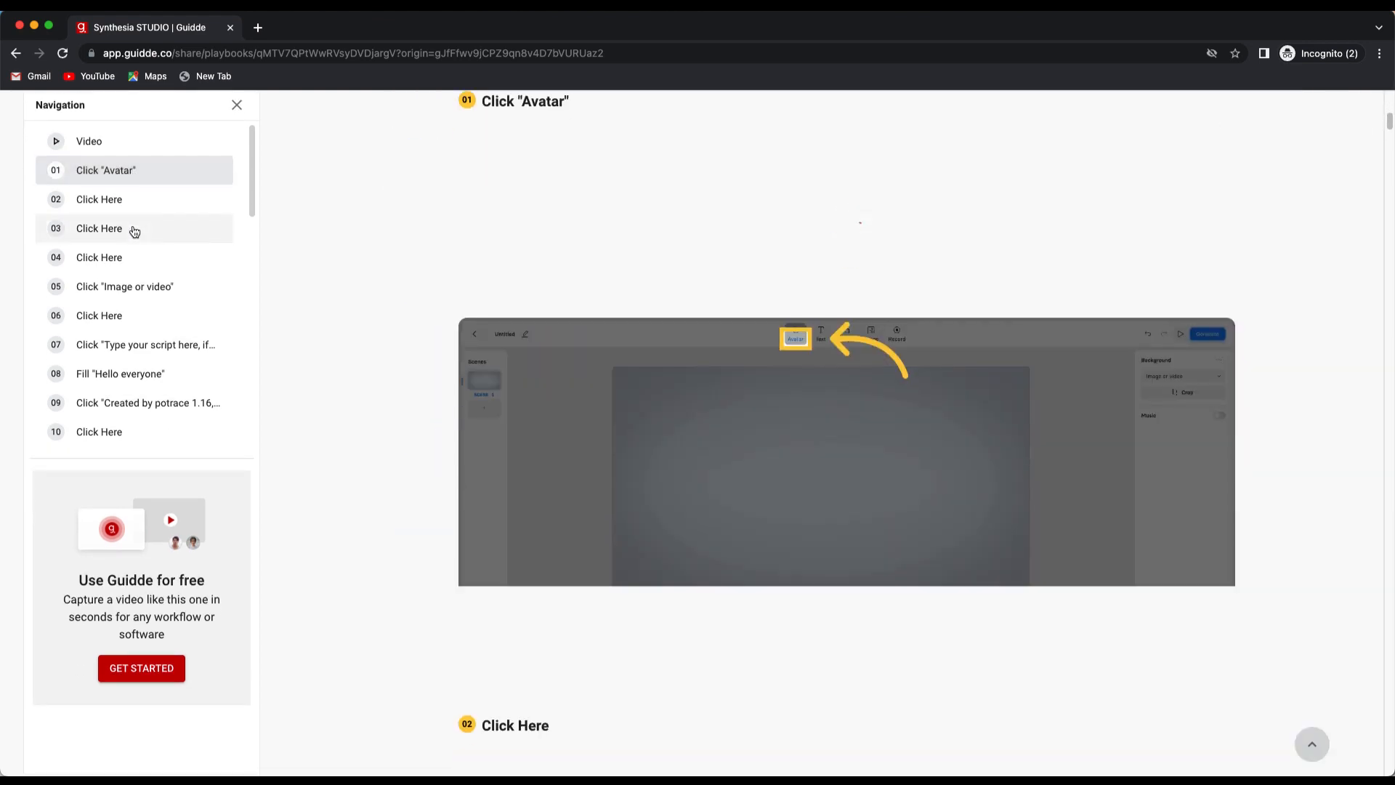
pyautogui.click(98, 228)
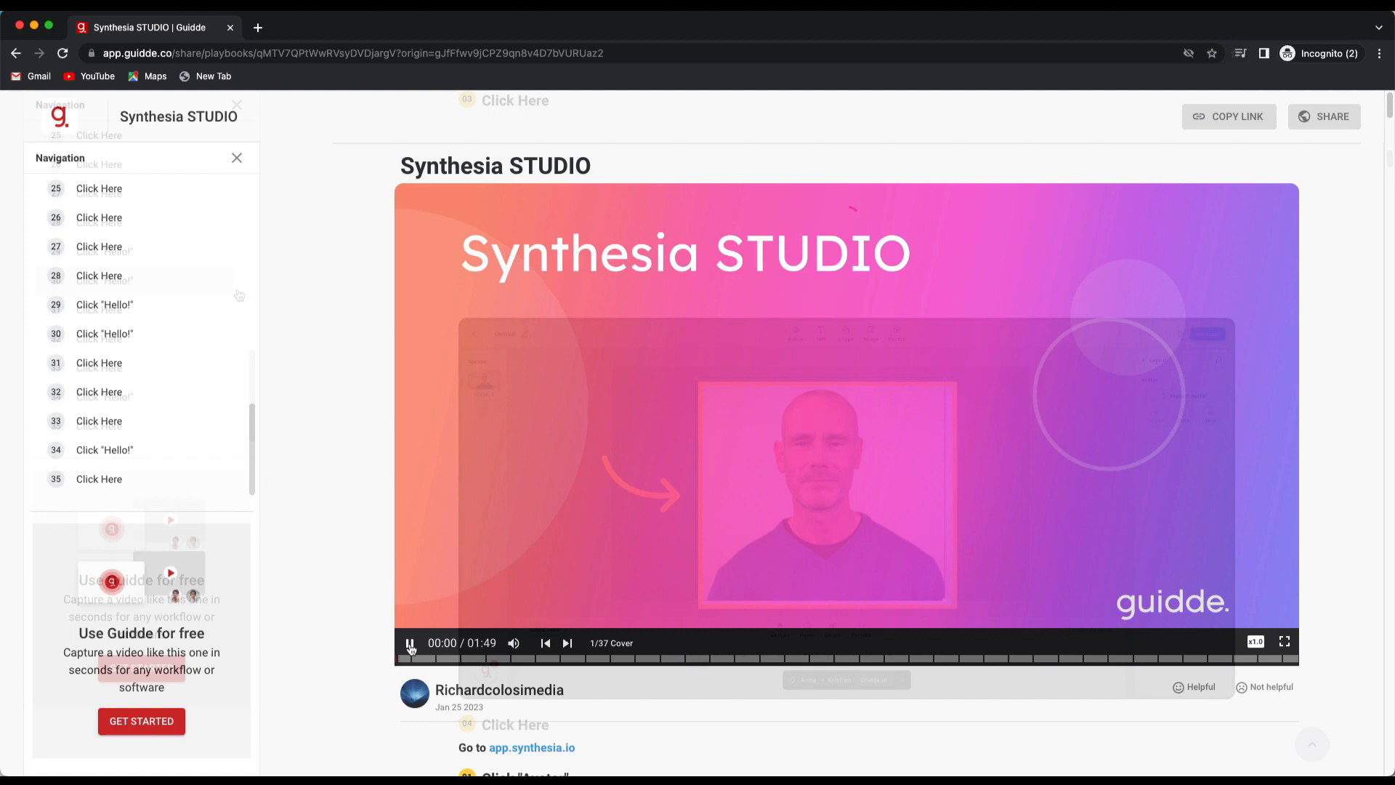
pyautogui.click(410, 642)
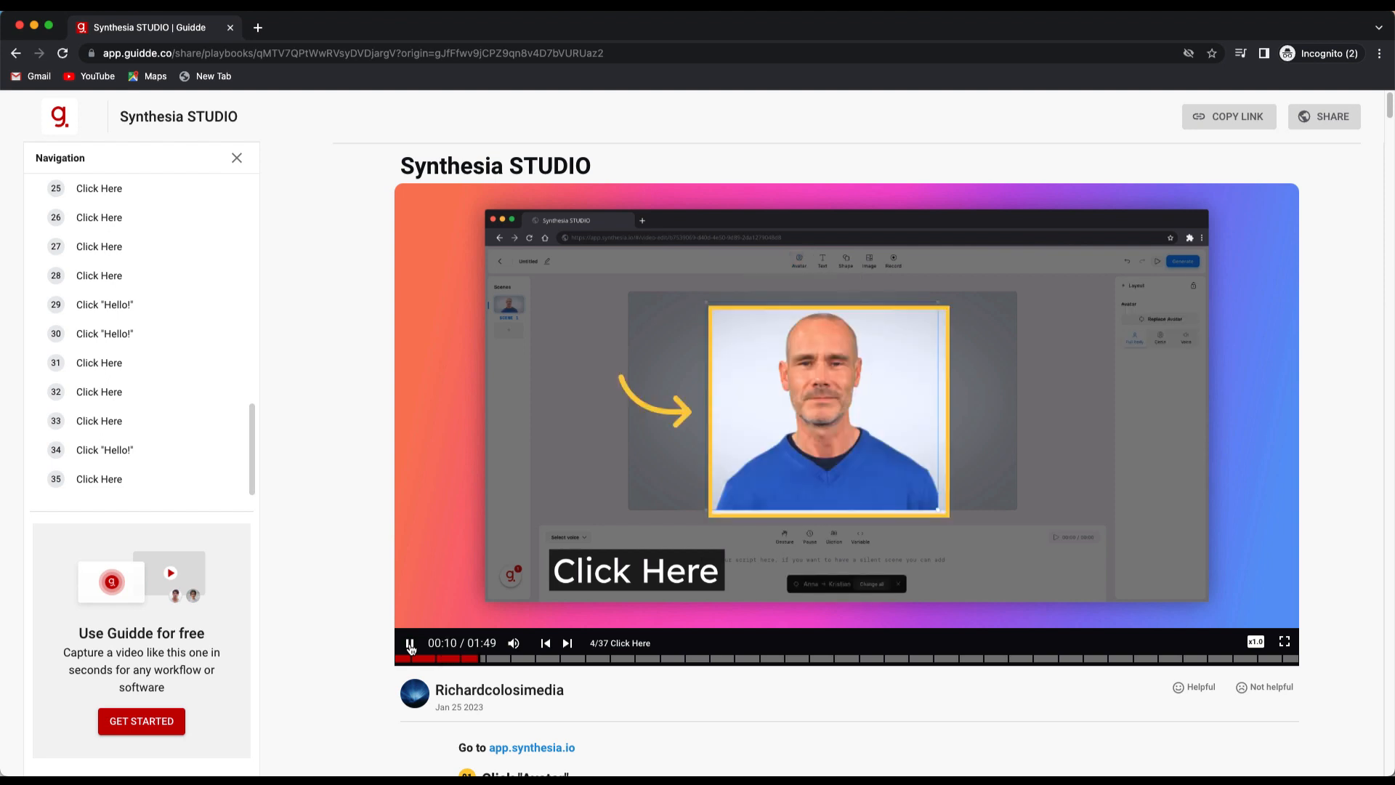
pyautogui.click(409, 642)
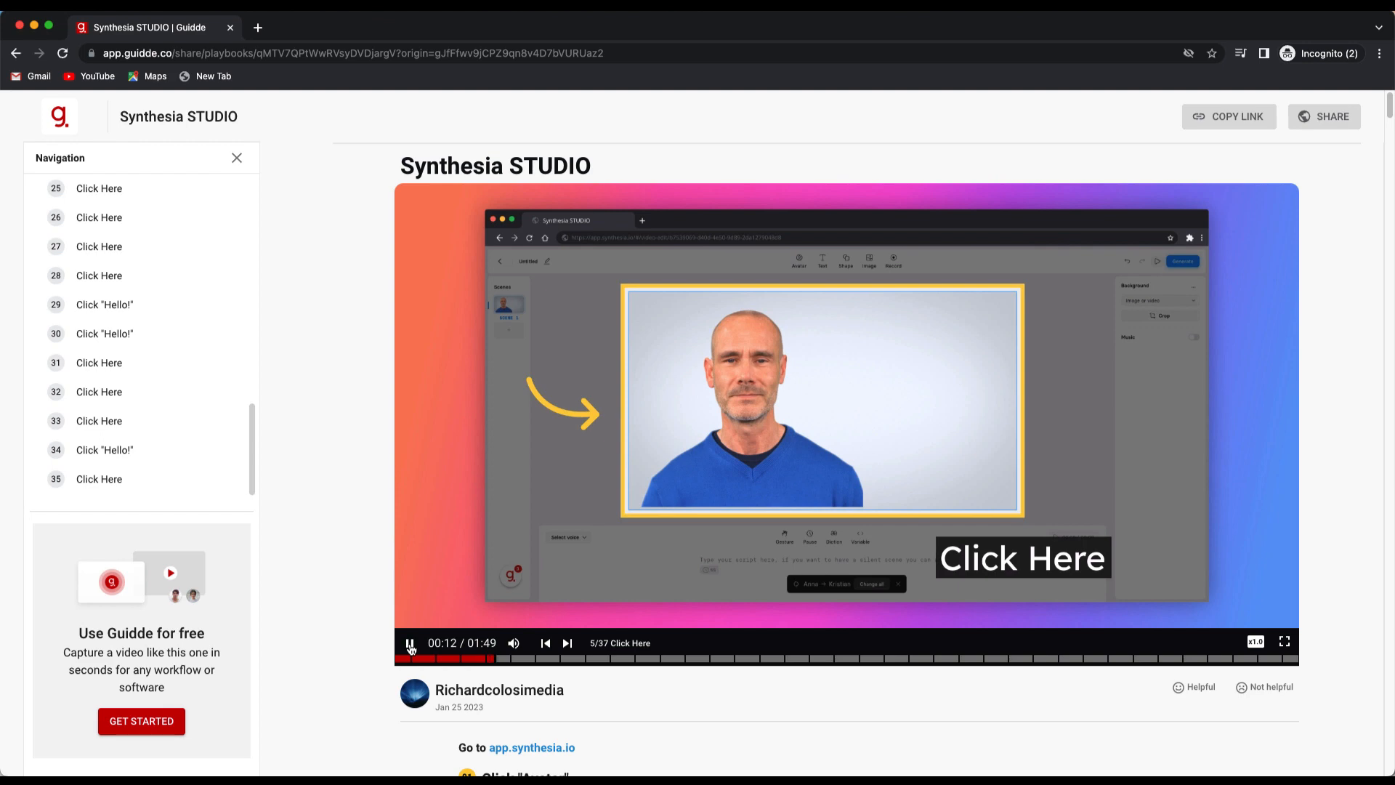